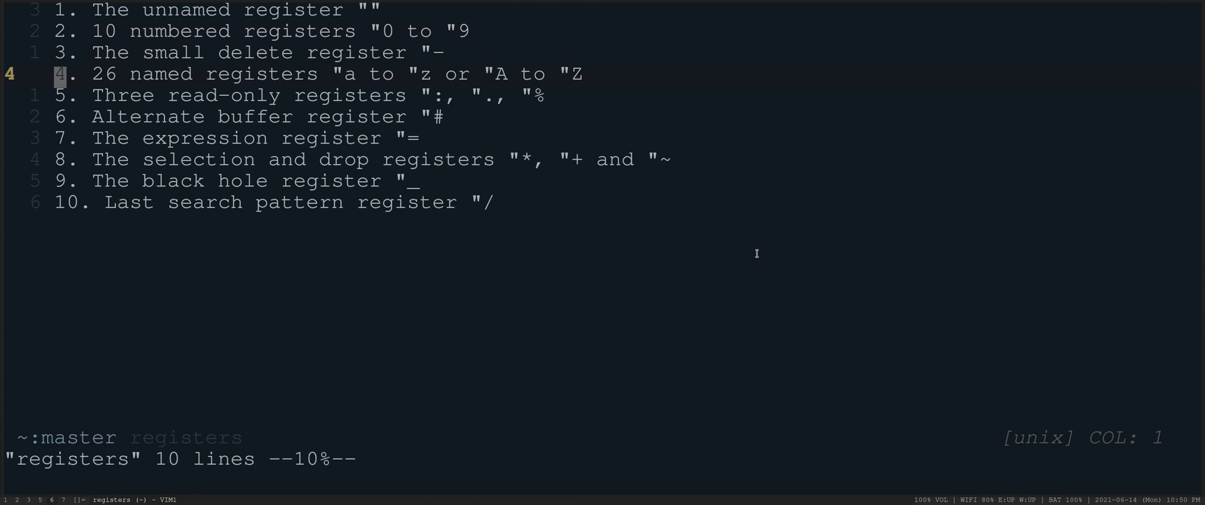
# Look up :h registers, quit the help, and undo the dw edit so line 2 reads "10 numbered registers".
pyautogui.write(':h')
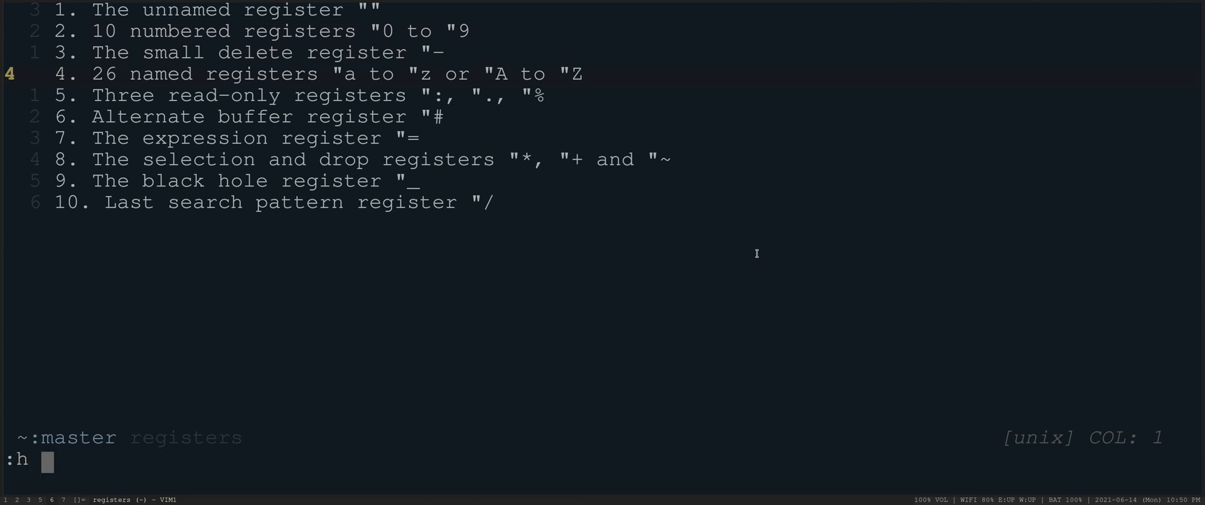
pyautogui.write('registers')
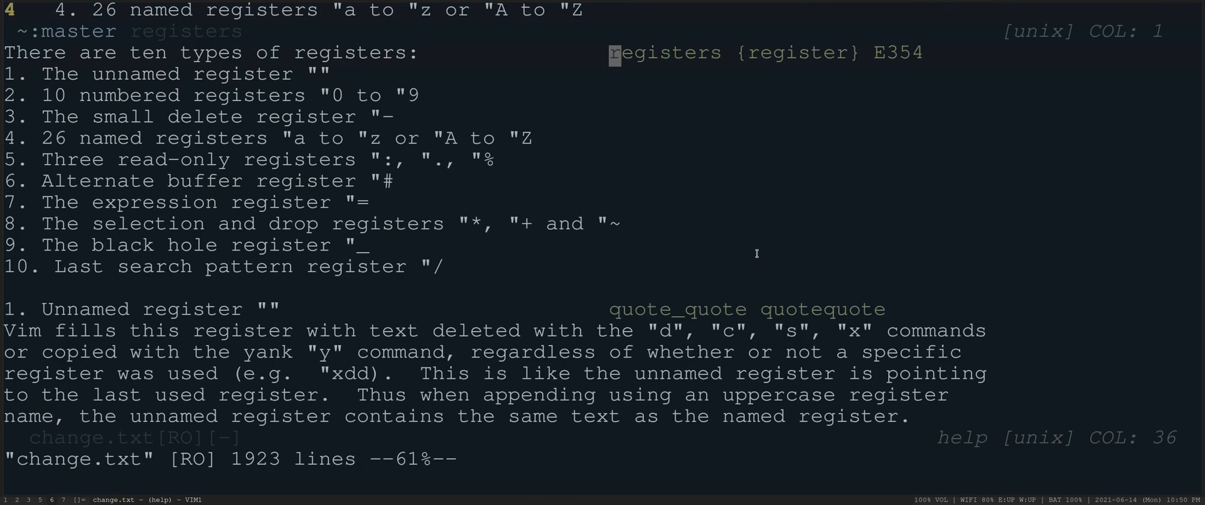
pyautogui.write(':q')
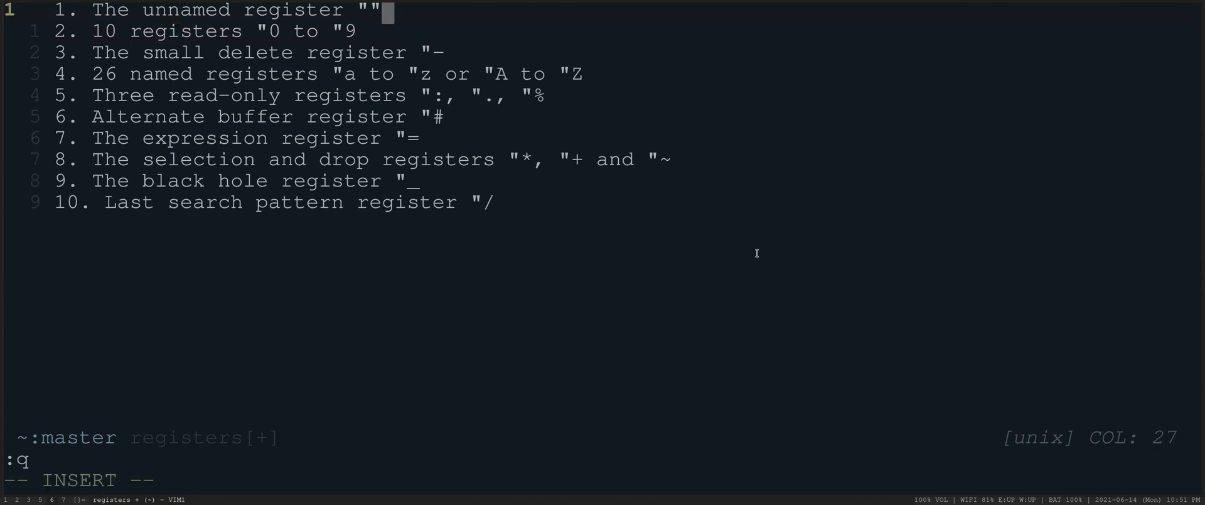
pyautogui.press('Escape')
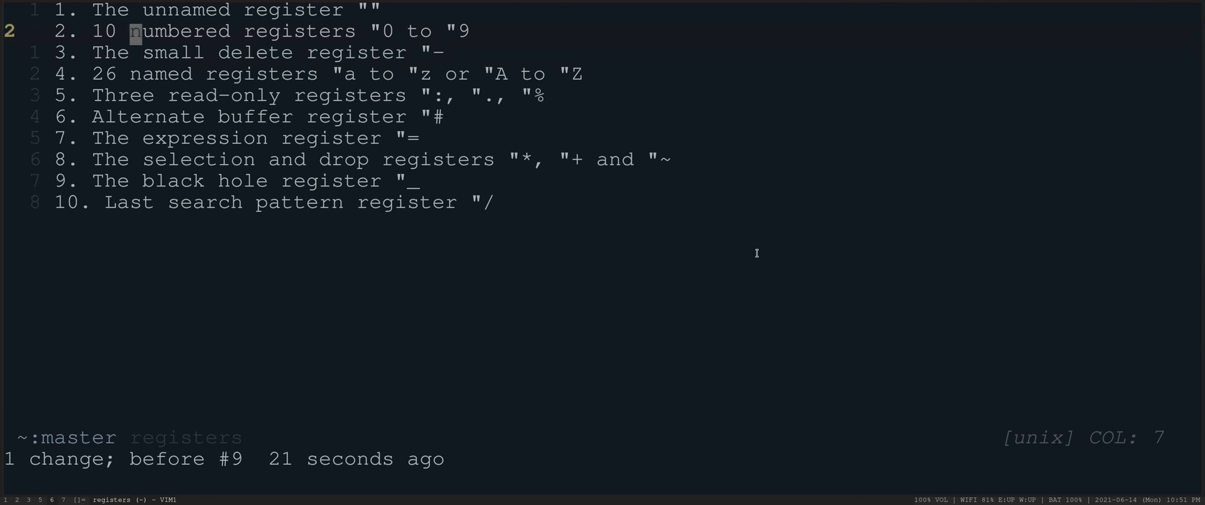
# Move the numbered-registers line above the unnamed-register line and open an empty line below it.
pyautogui.press('V')
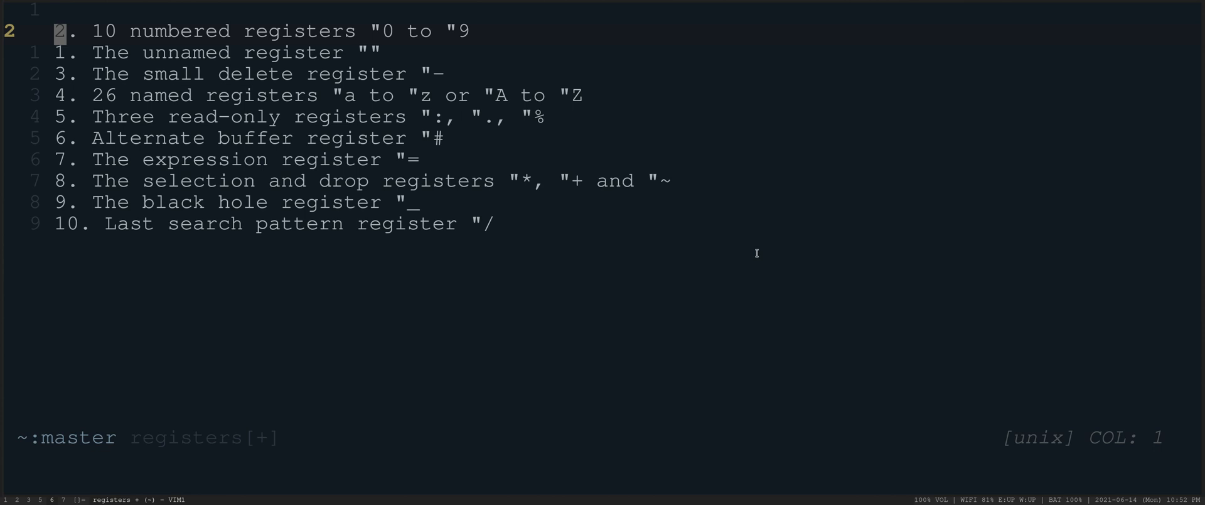
pyautogui.press('o')
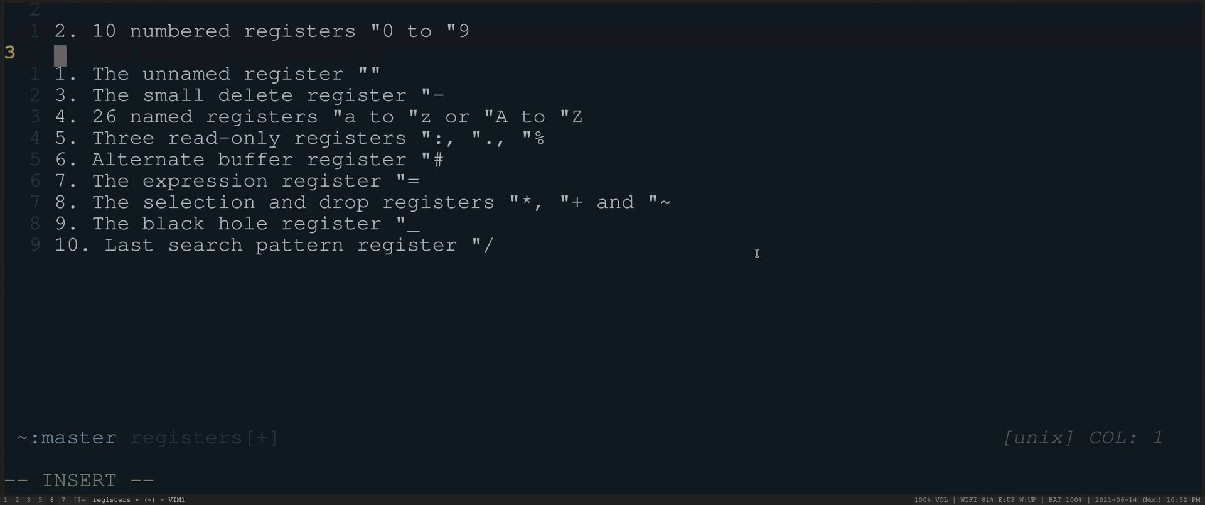
pyautogui.press('Escape')
pyautogui.write(':reg')
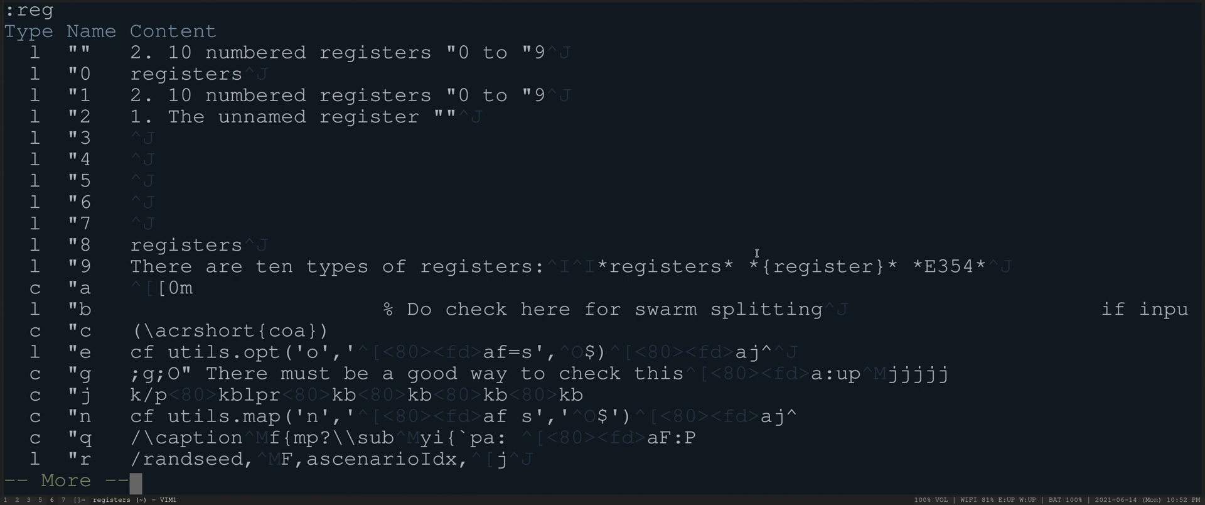
# Scroll through the :reg listing showing the unnamed and numbered registers holding the deleted lines.
pyautogui.scroll(-3)
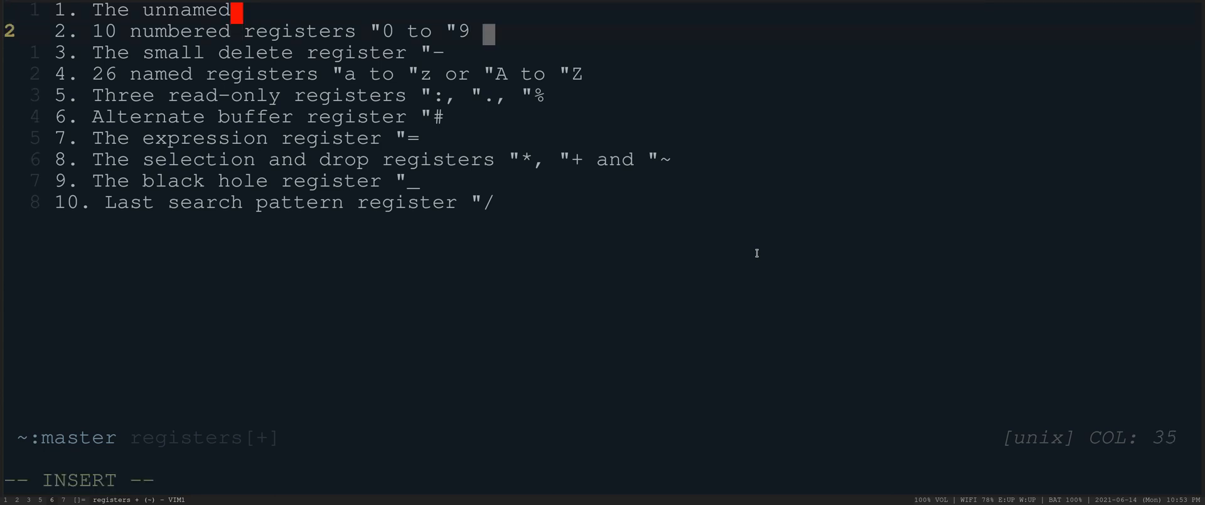
# Rewrite line 2's ending from the small delete register and register " text via Ctrl-R in insert mode.
pyautogui.write('-')
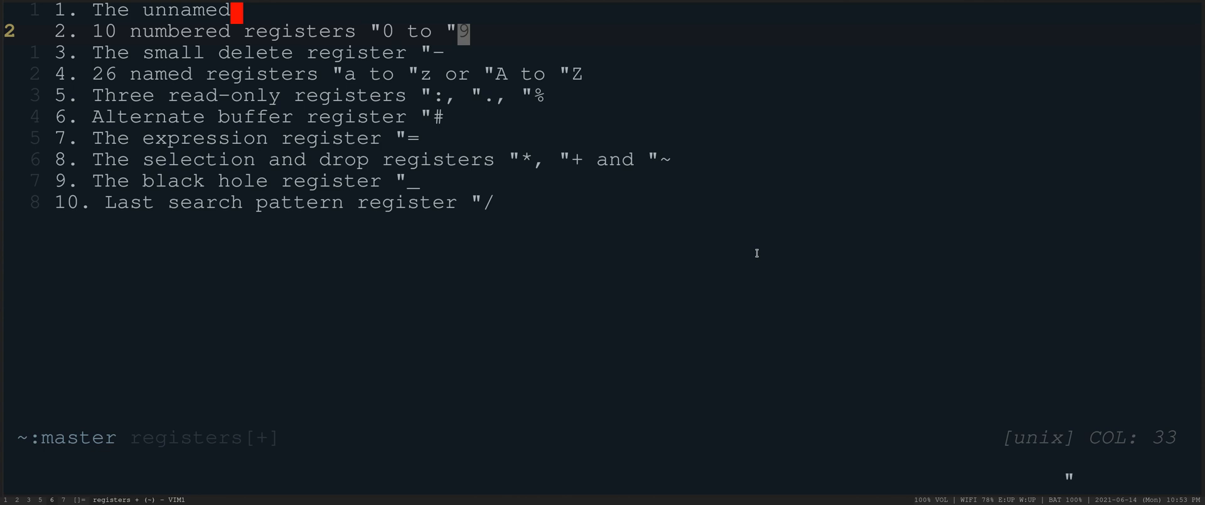
pyautogui.write('9register "')
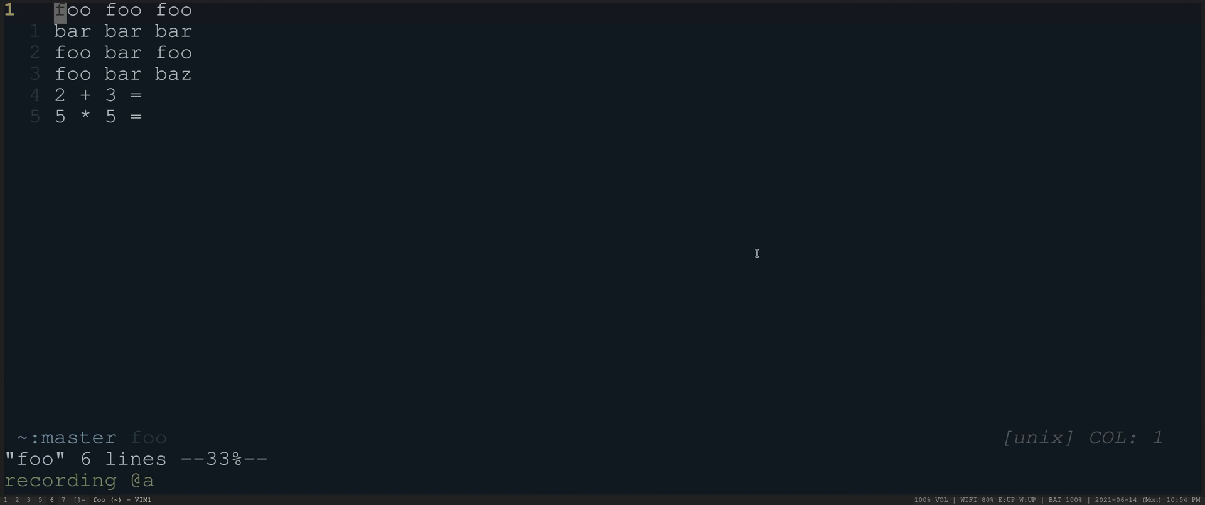
# Record macro a changing foo to bar on line 1, replay it on lines 2 and 3, then undo.
pyautogui.press('c')
pyautogui.write('bar')
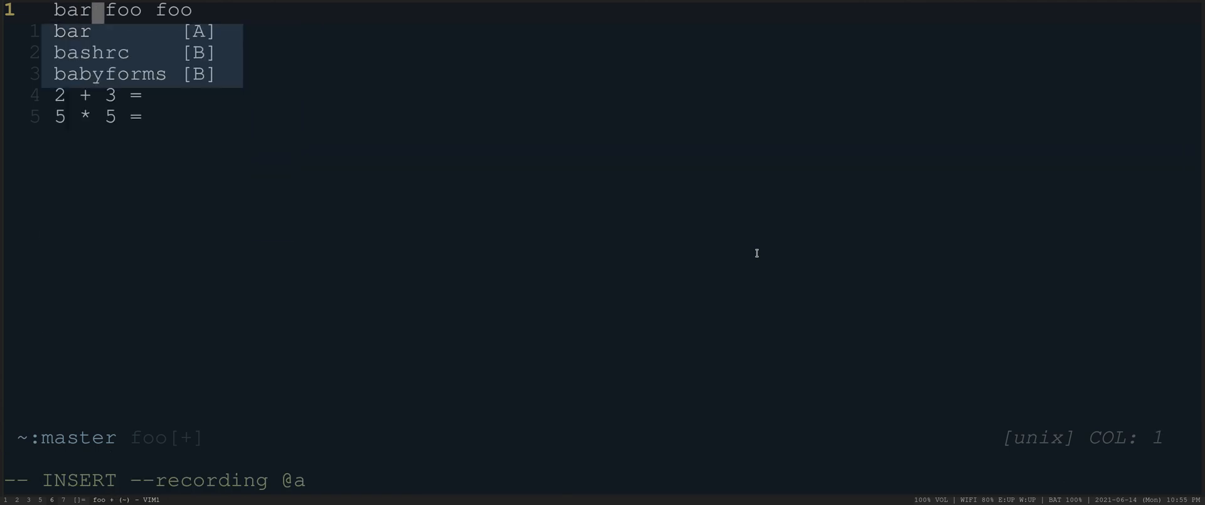
pyautogui.press('Escape')
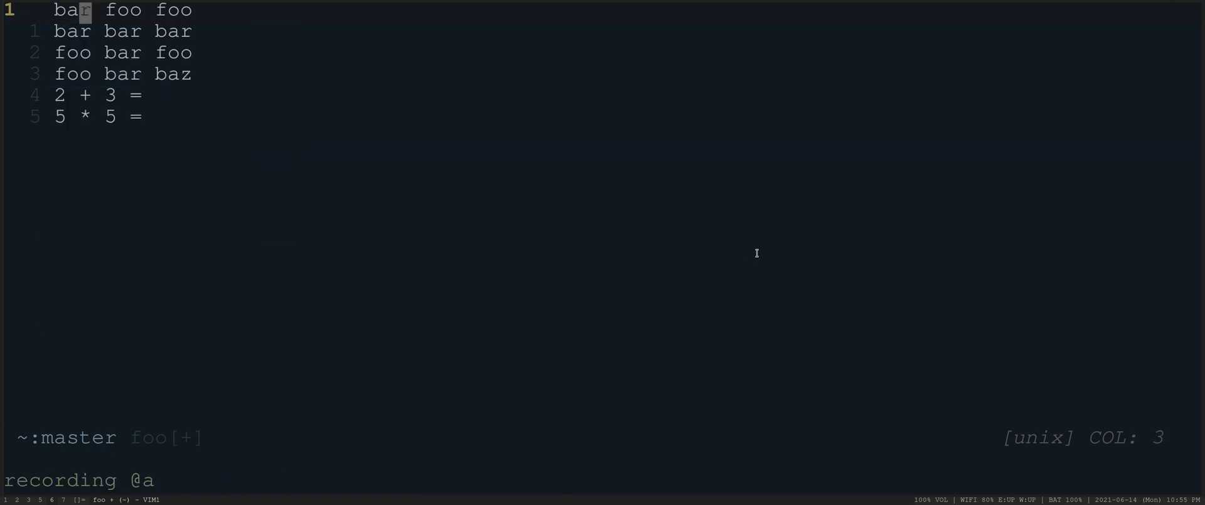
pyautogui.press('q')
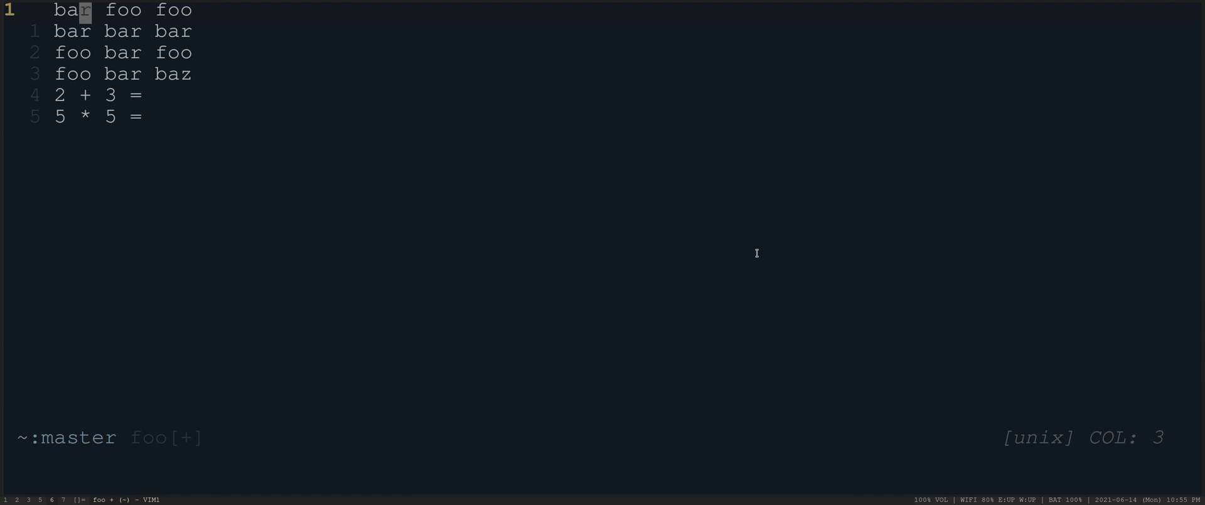
pyautogui.press('j')
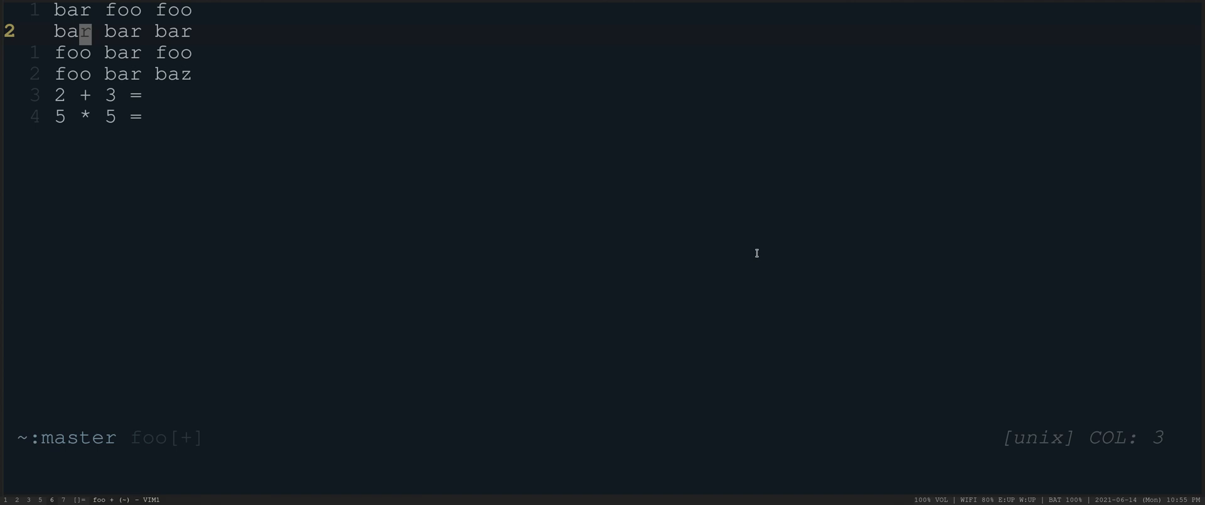
pyautogui.press('j')
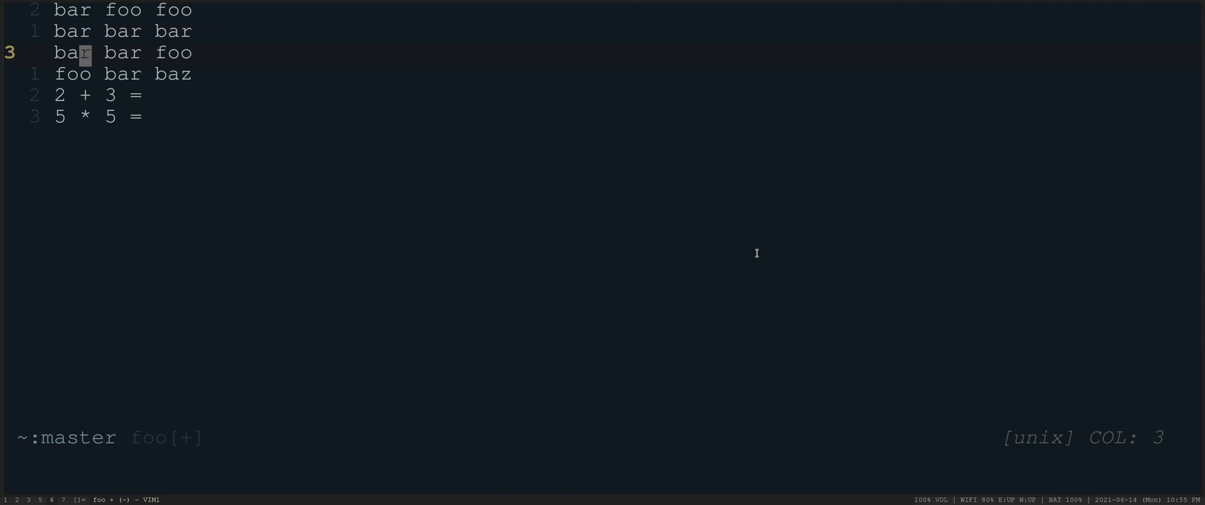
pyautogui.press('u')
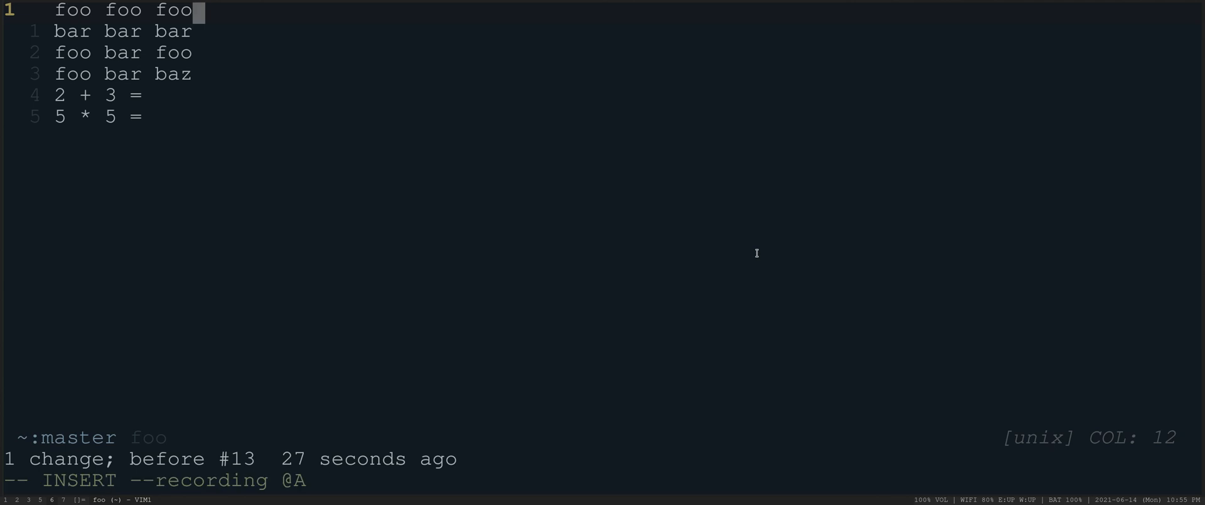
# Append to register a a macro step adding the word bang at the end of line 1.
pyautogui.write('bang')
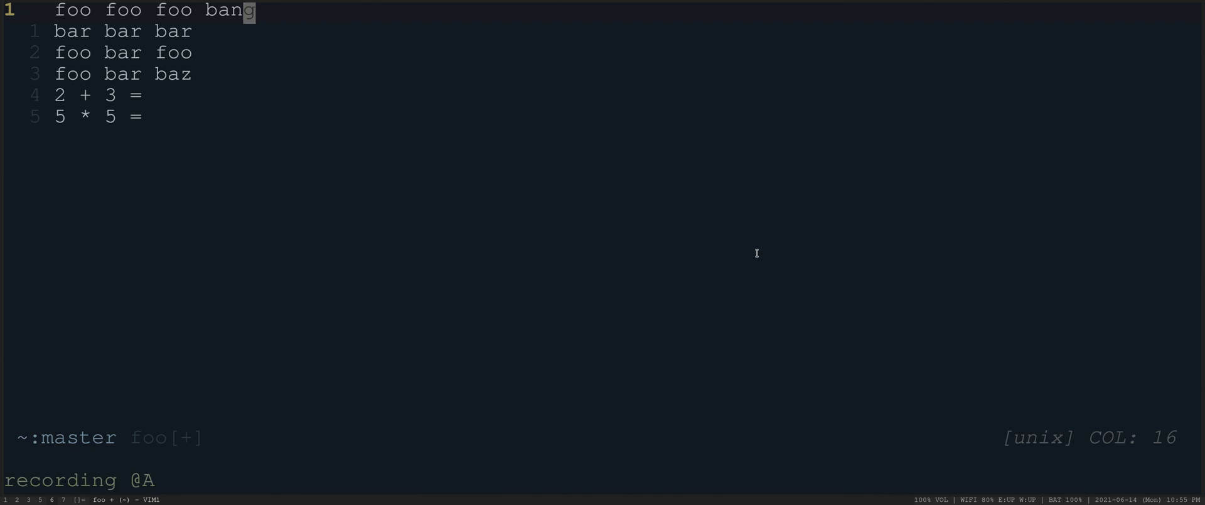
pyautogui.press('q')
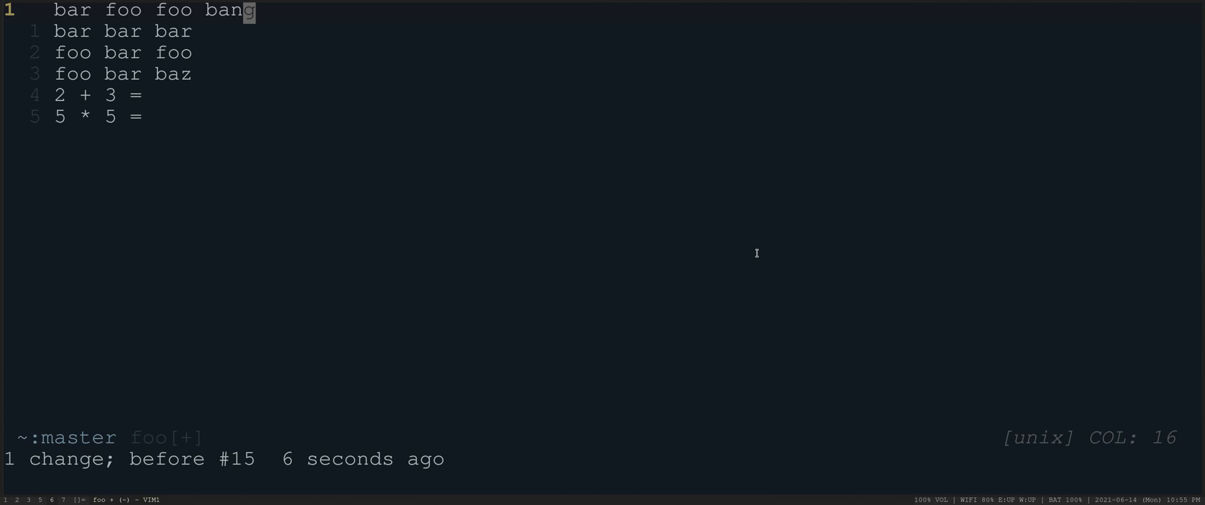
pyautogui.press('O')
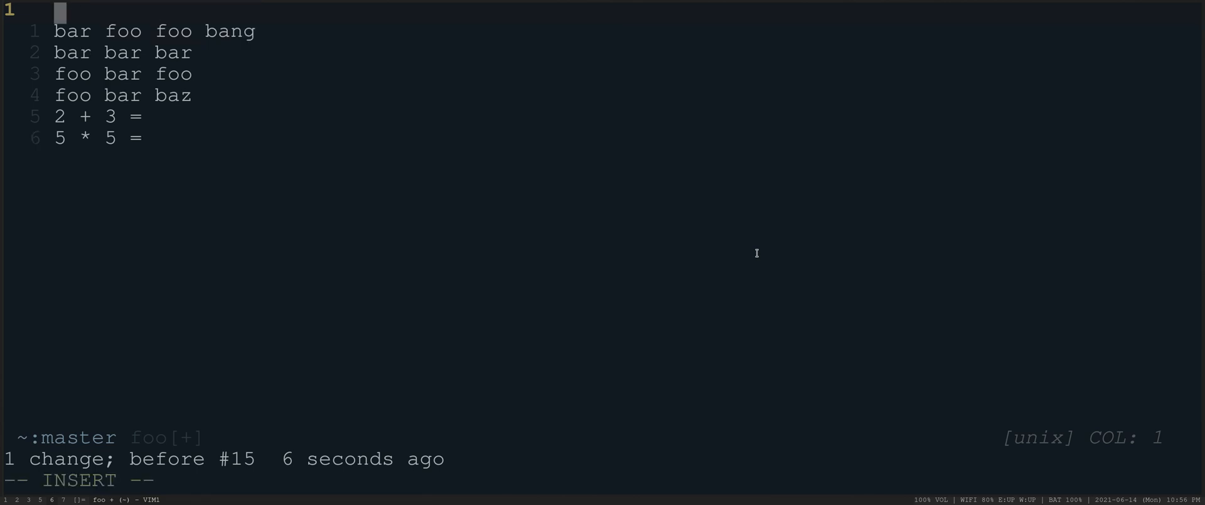
pyautogui.press('Escape')
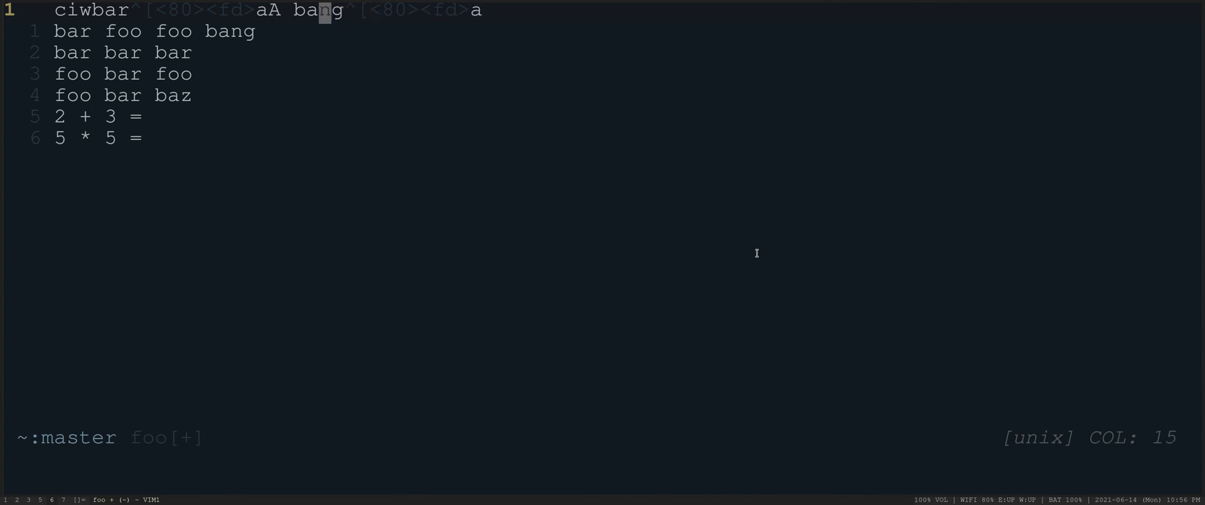
pyautogui.press('u')
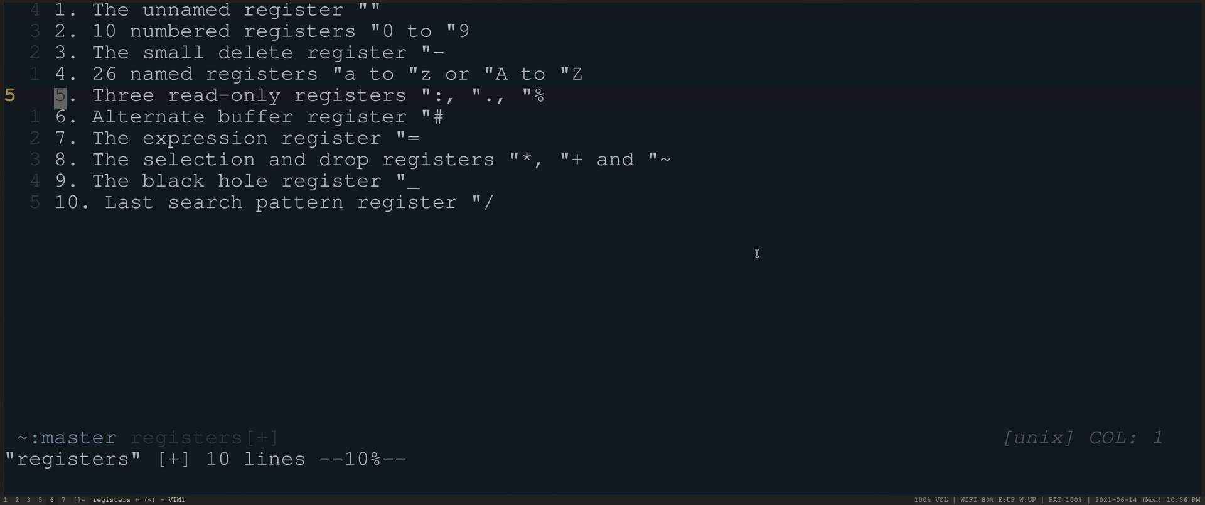
pyautogui.press('j')
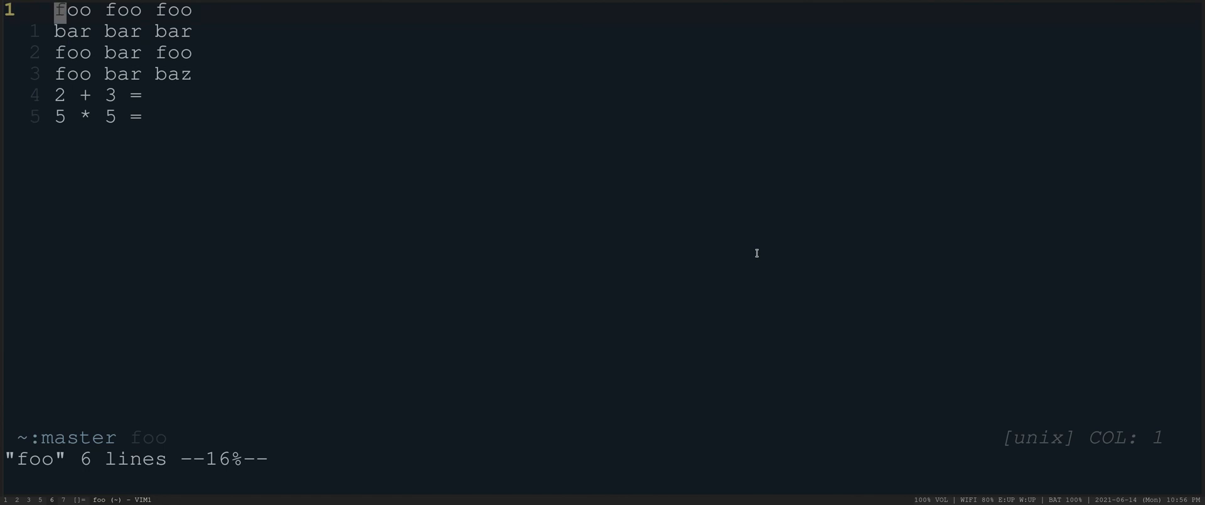
# Draft the :%s/foo/bar substitution on the command line without running it.
pyautogui.write(':%')
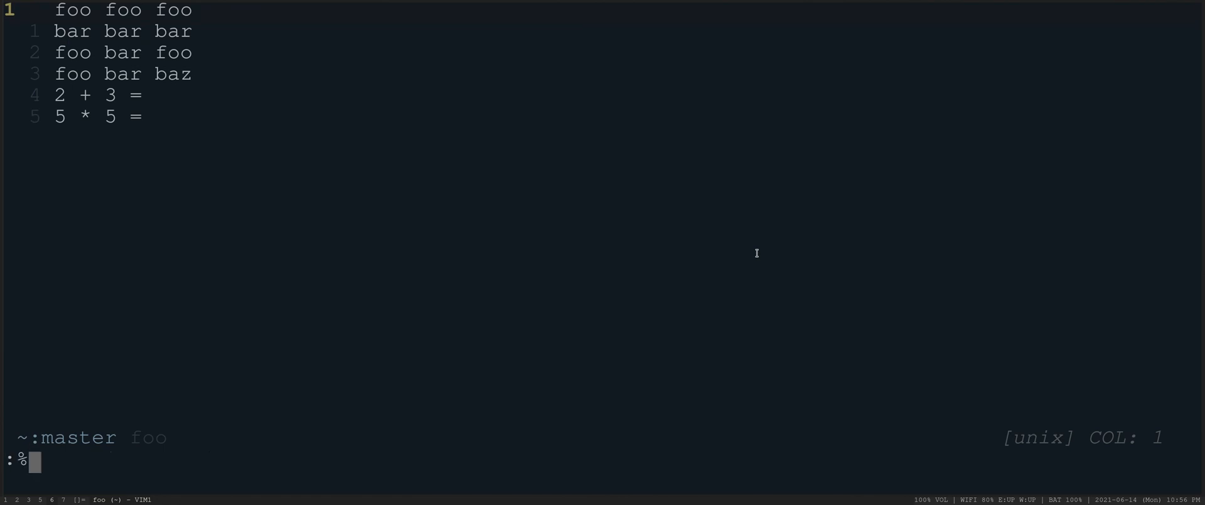
pyautogui.write('s')
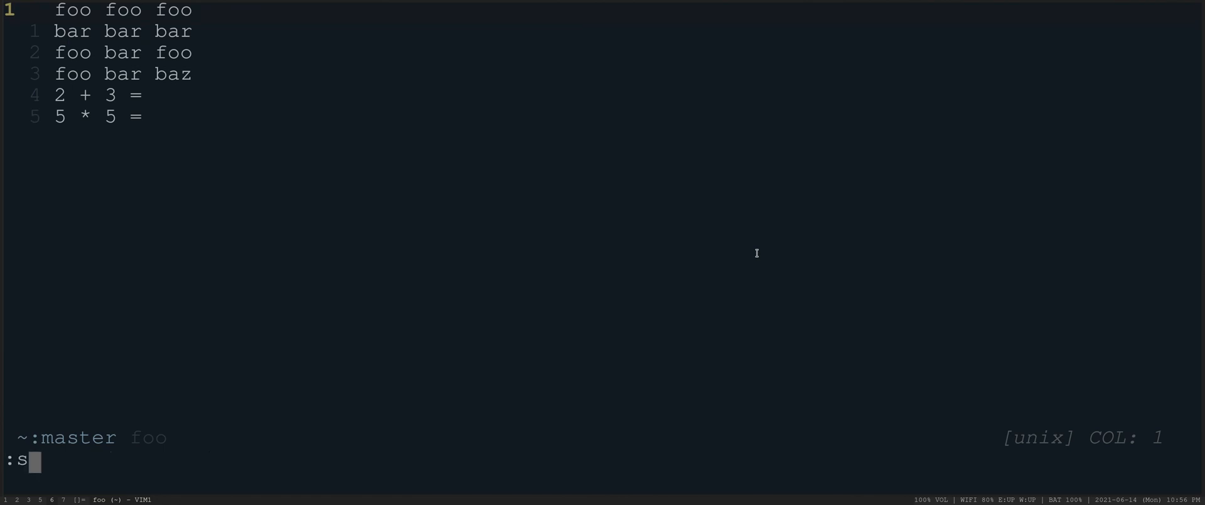
pyautogui.write('/foo')
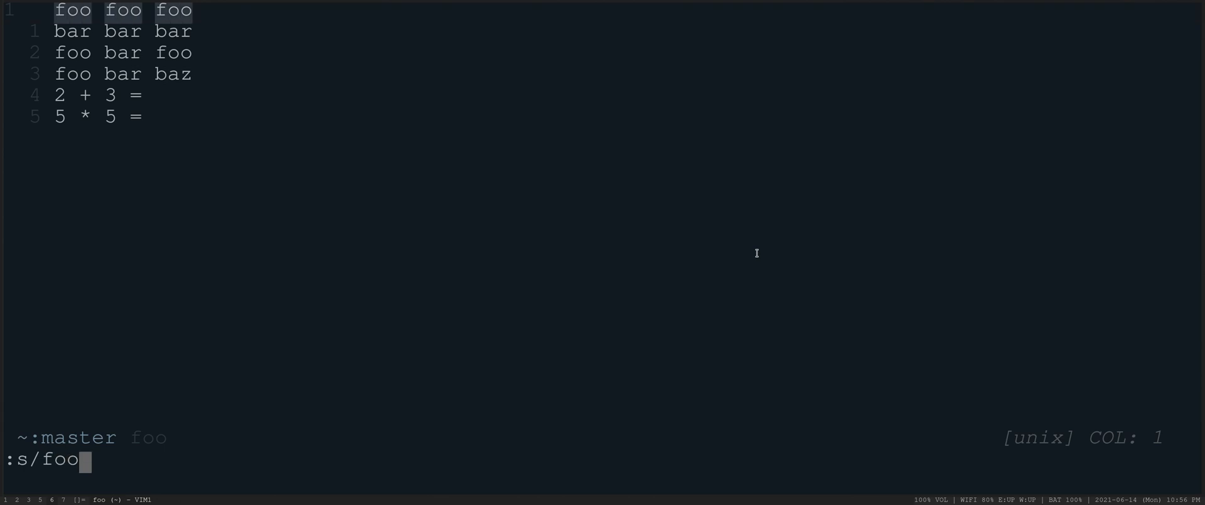
pyautogui.write('/bar')
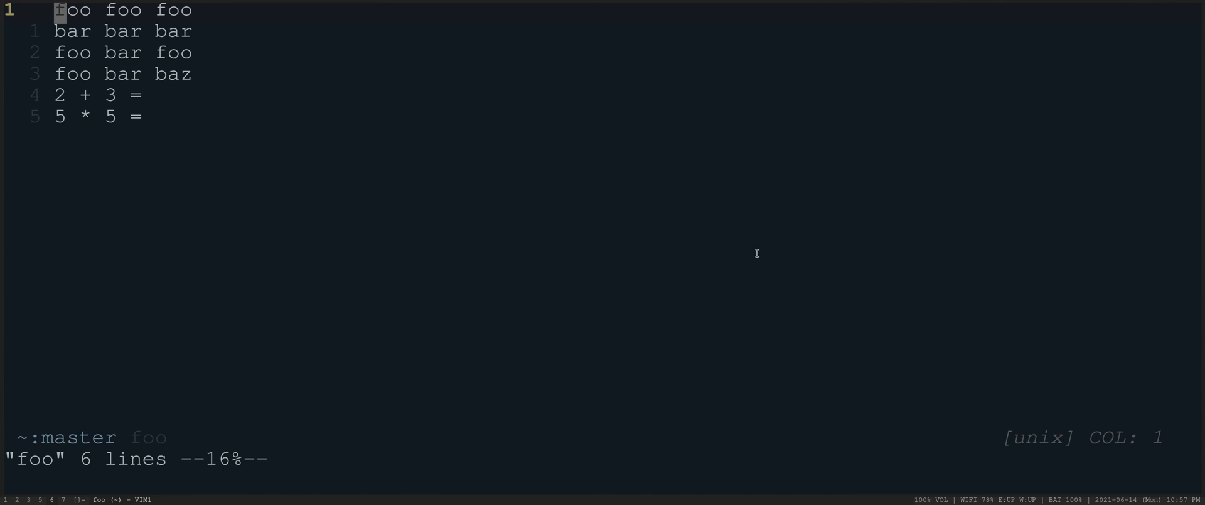
# Insert bang on the first line, then jump to the line start and search for bar.
pyautogui.press('i')
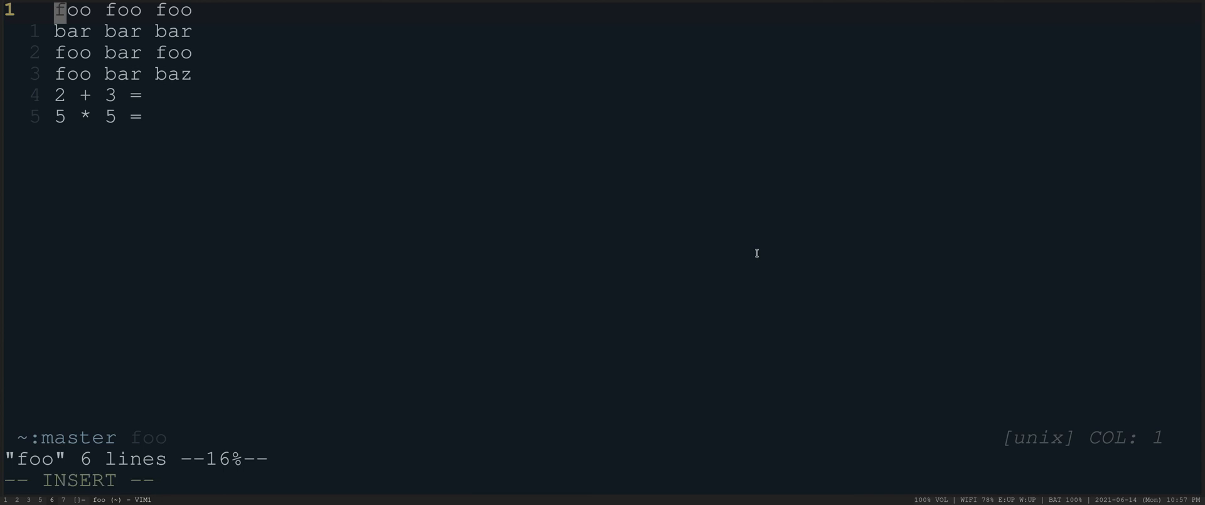
pyautogui.write('bang')
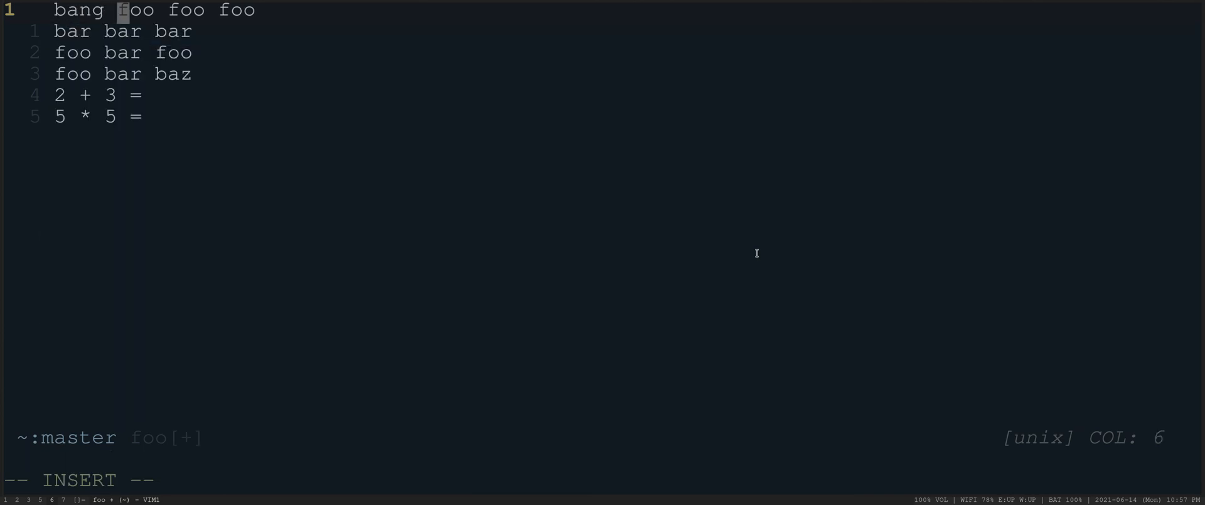
pyautogui.press('Escape')
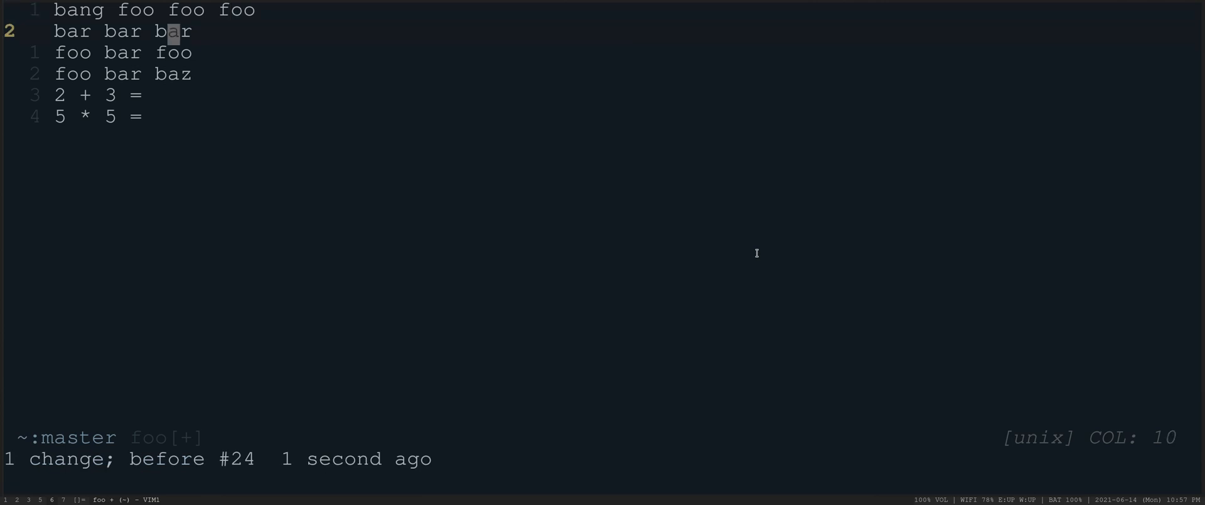
pyautogui.press('0')
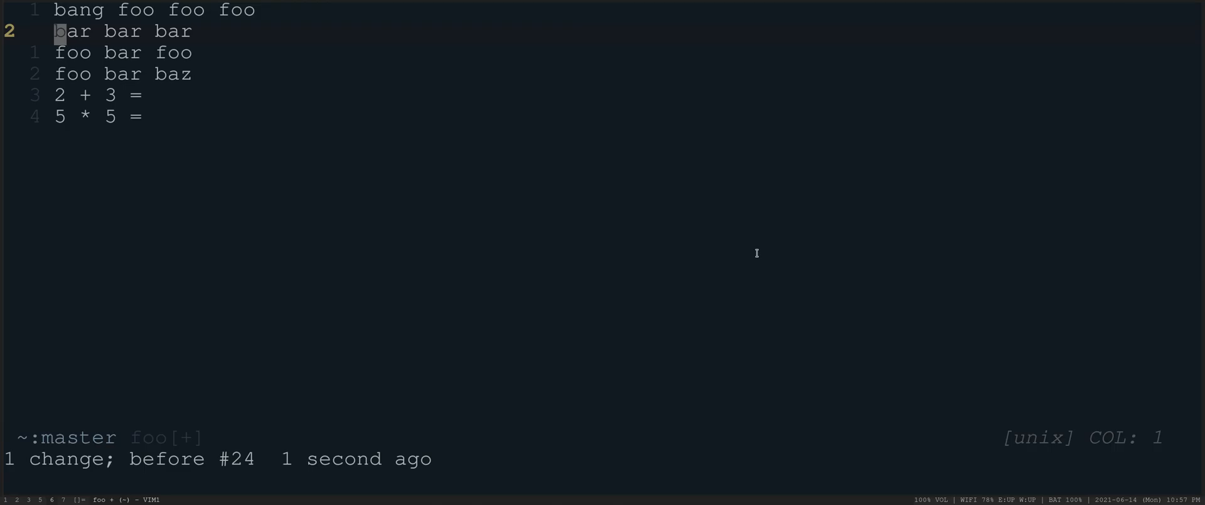
pyautogui.write('/bar')
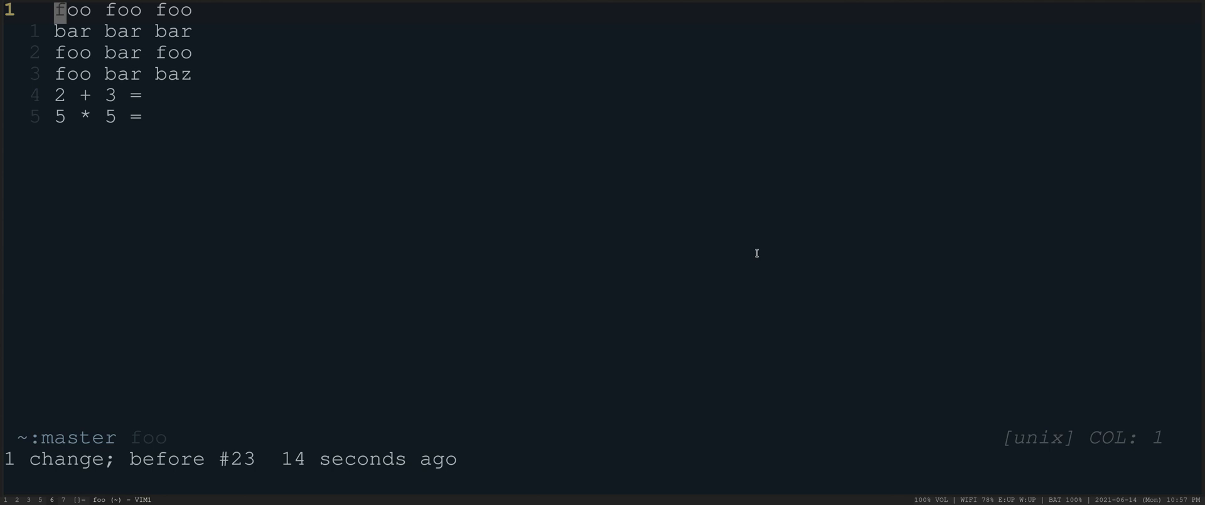
# Re-insert the last-inserted text with Ctrl-R ., try foo and barbaz inserts and a new bar line, then undo.
pyautogui.press('i')
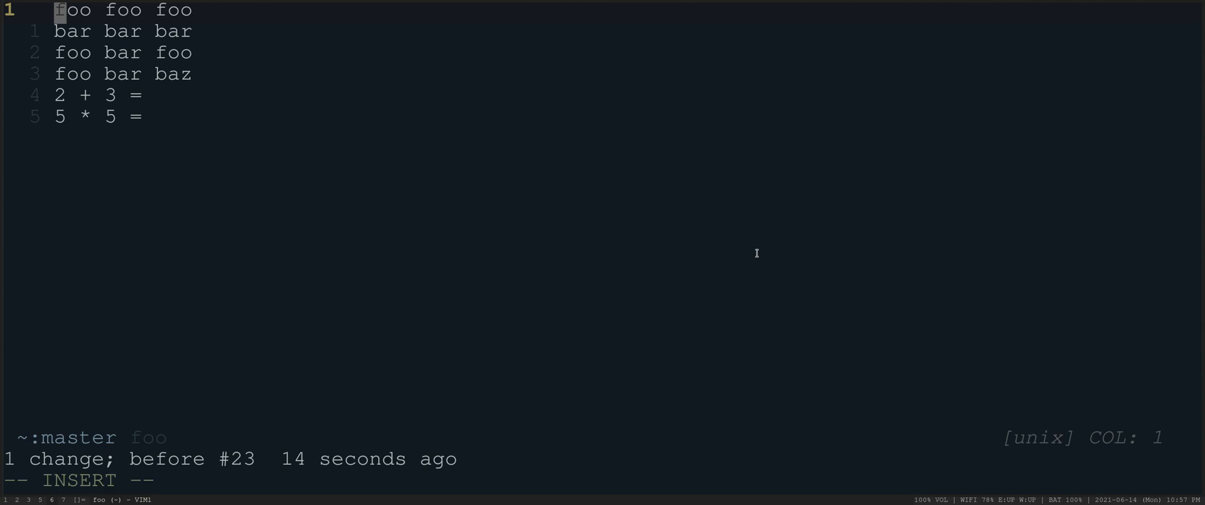
pyautogui.write('ibang')
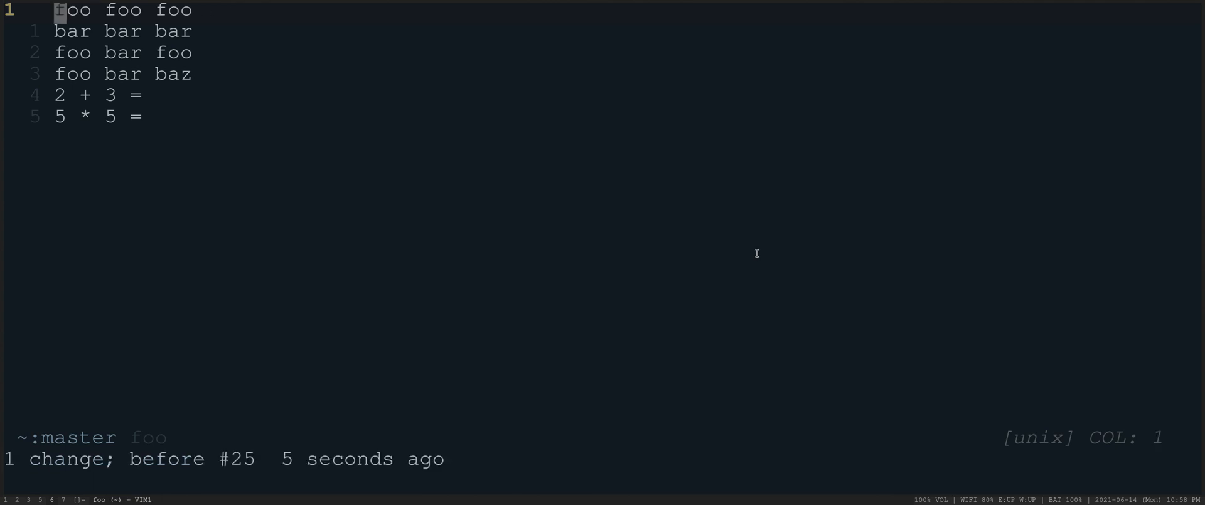
pyautogui.write('bang')
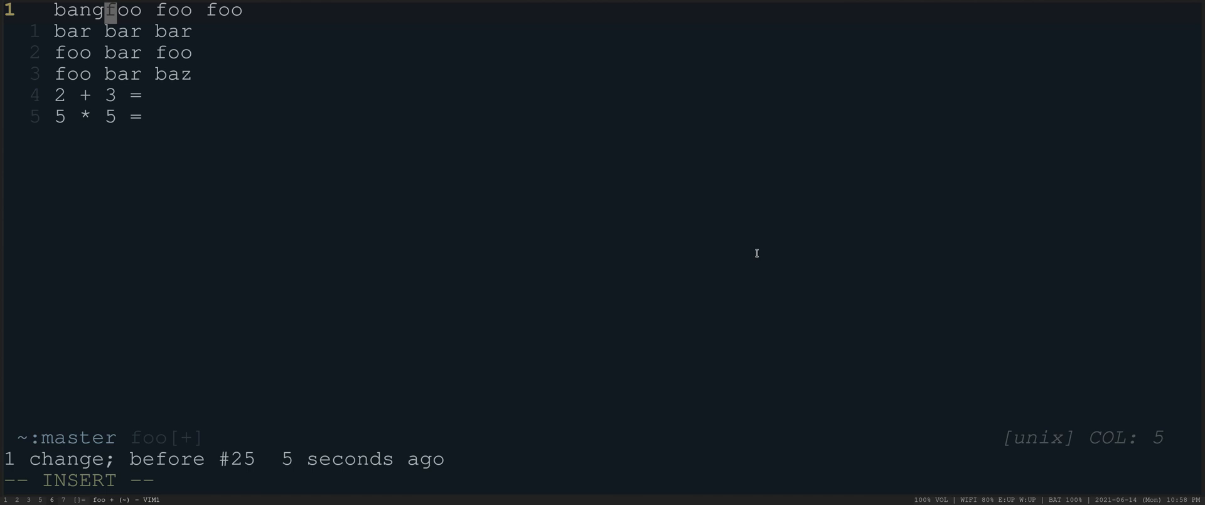
pyautogui.write('.')
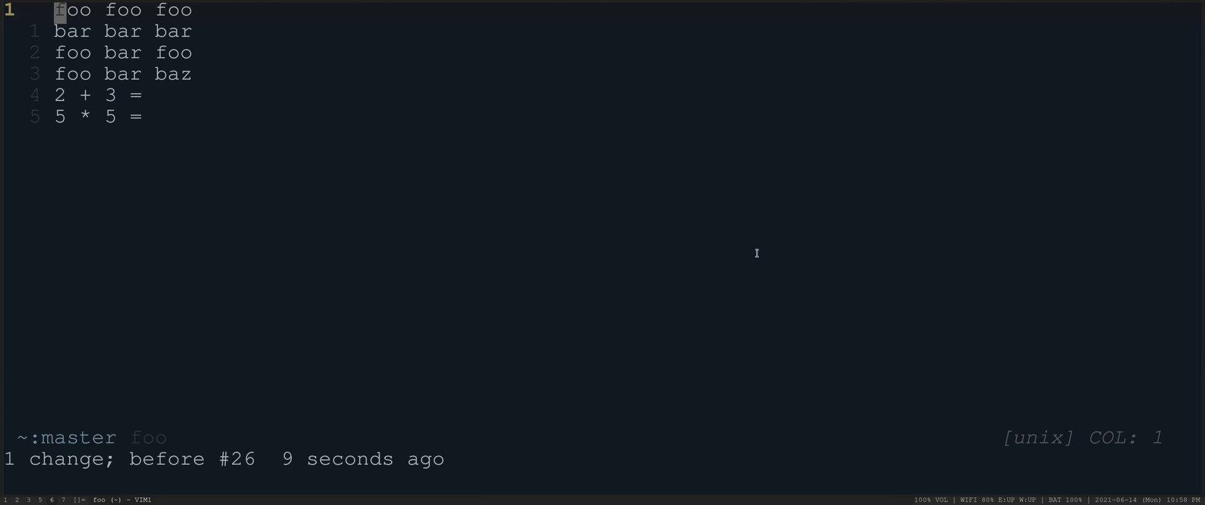
pyautogui.write('foo')
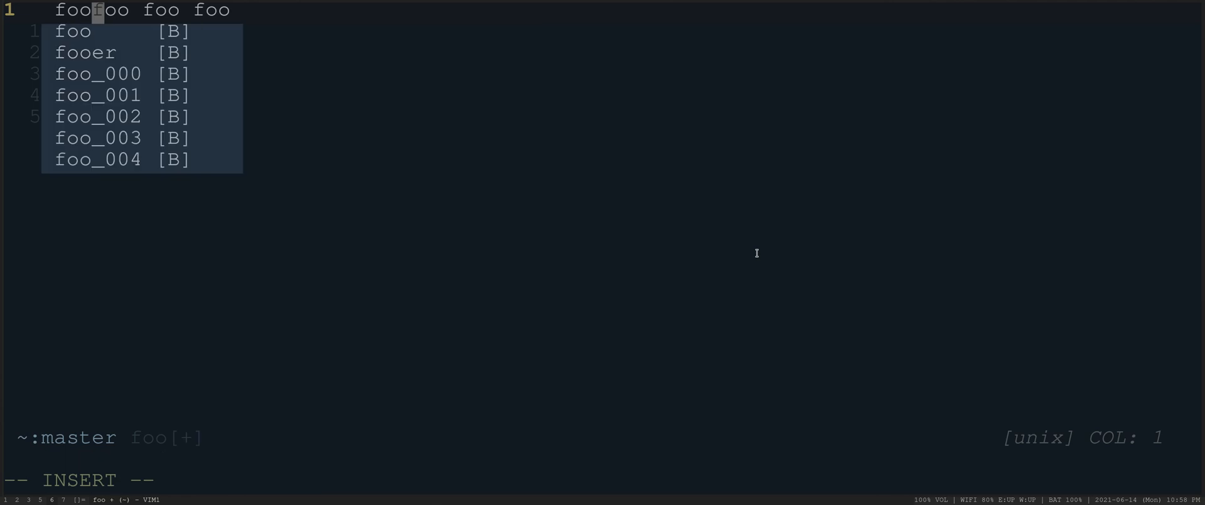
pyautogui.write('barbaz')
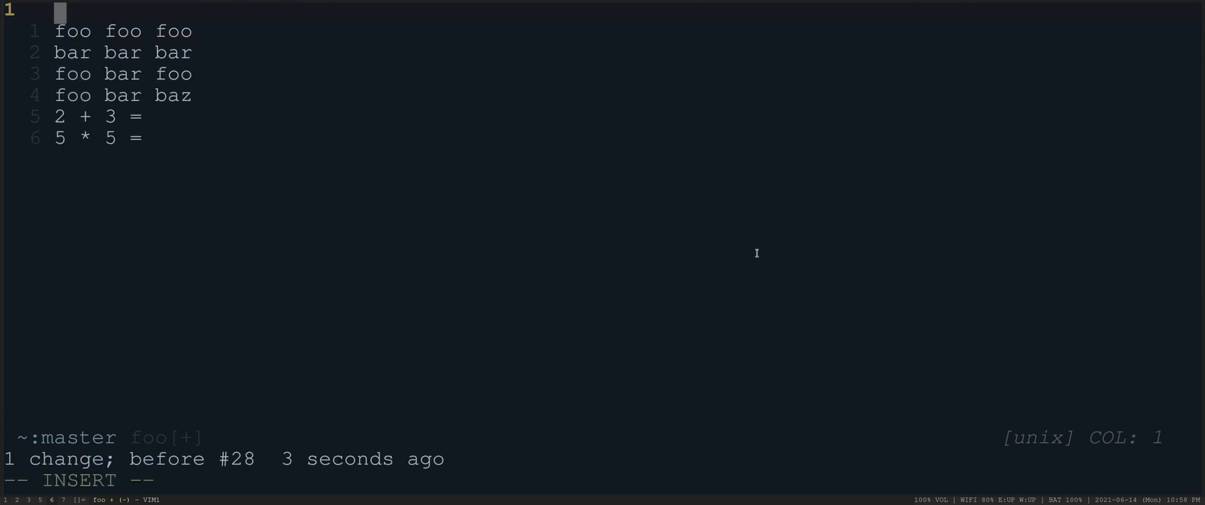
pyautogui.press('Escape')
pyautogui.write('f')
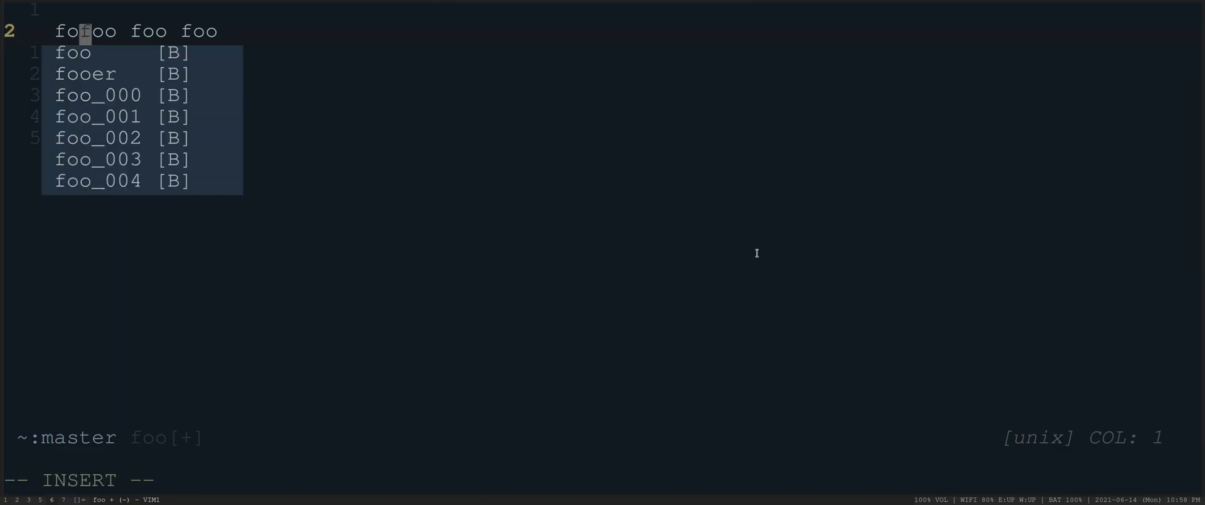
pyautogui.write('obarffoobar')
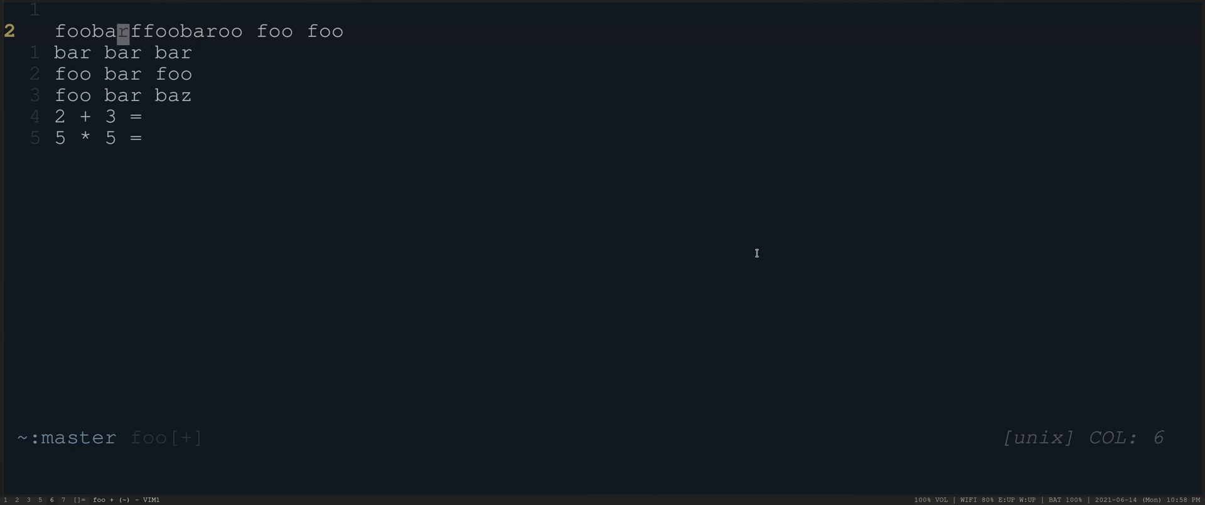
pyautogui.press('u')
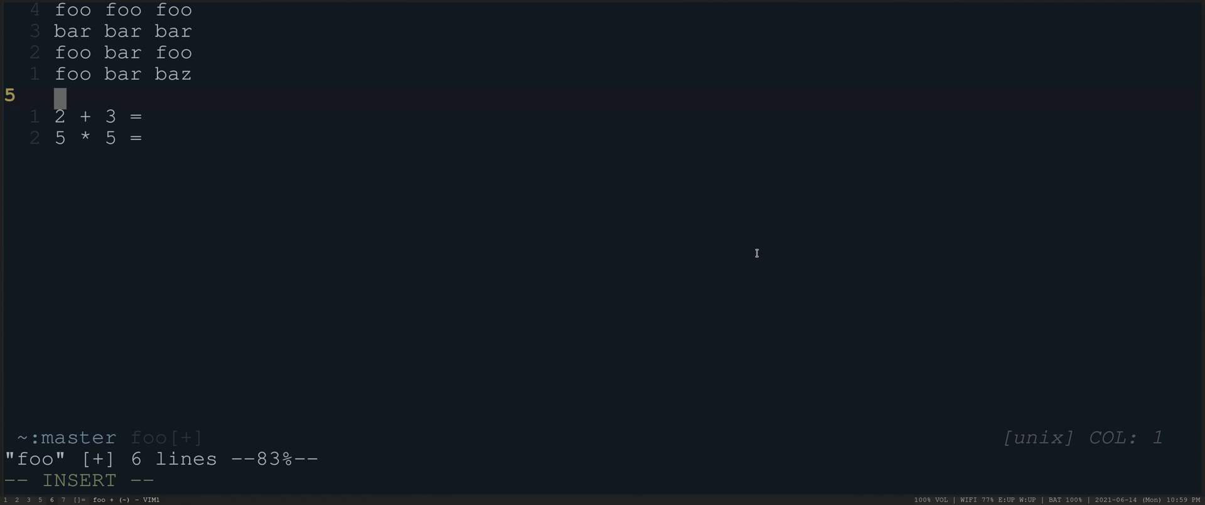
# Insert the file name foo from the "% register, then switch back to the registers buffer.
pyautogui.write('"%')
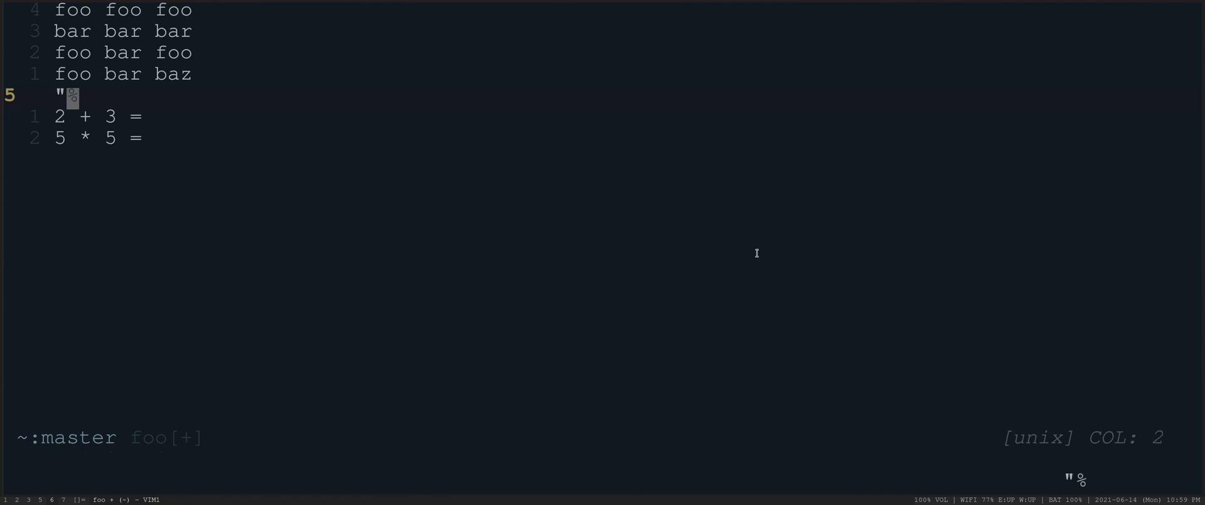
pyautogui.write('%foo')
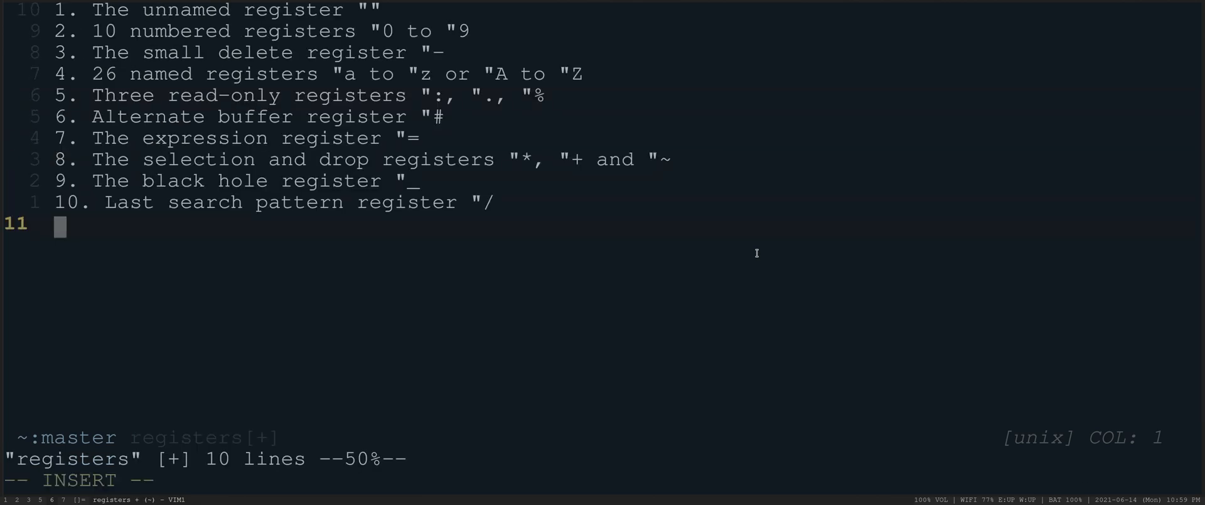
pyautogui.press('Escape')
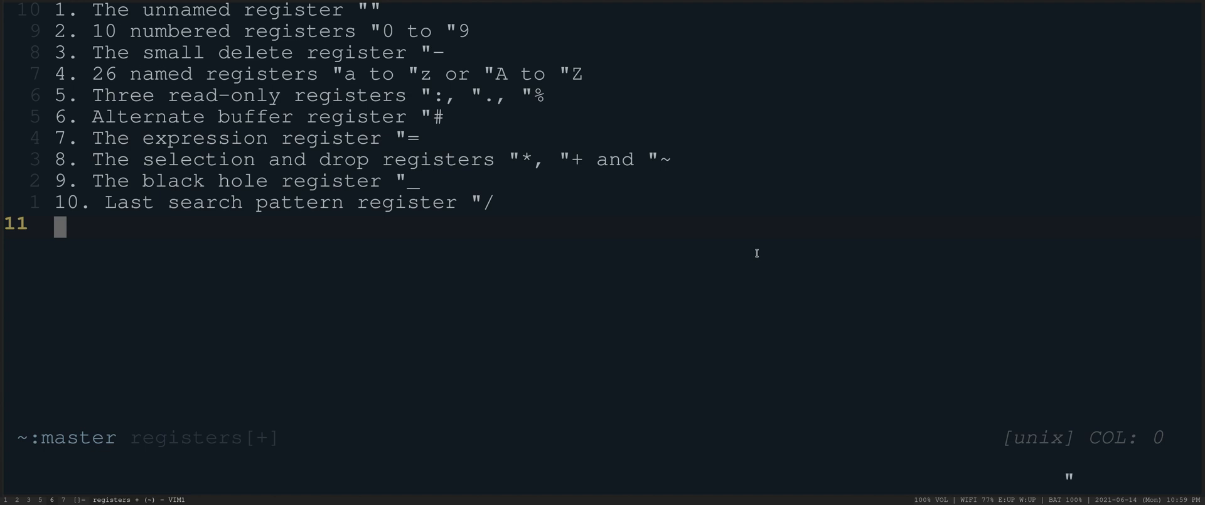
pyautogui.write('registers')
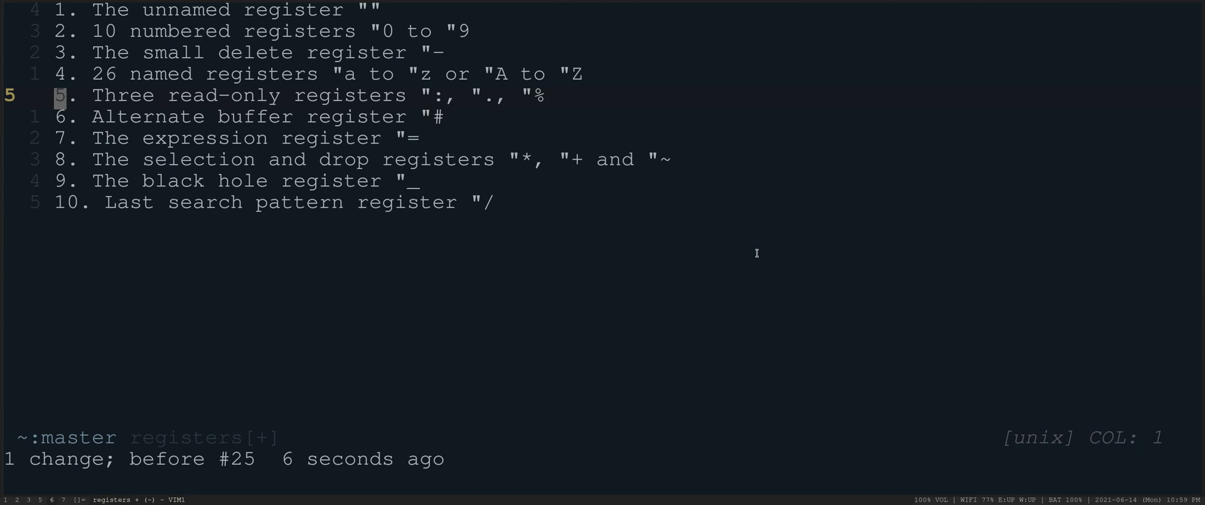
# List buffers with :ls and insert the alternate file name foo on a new line below the register list.
pyautogui.press('j')
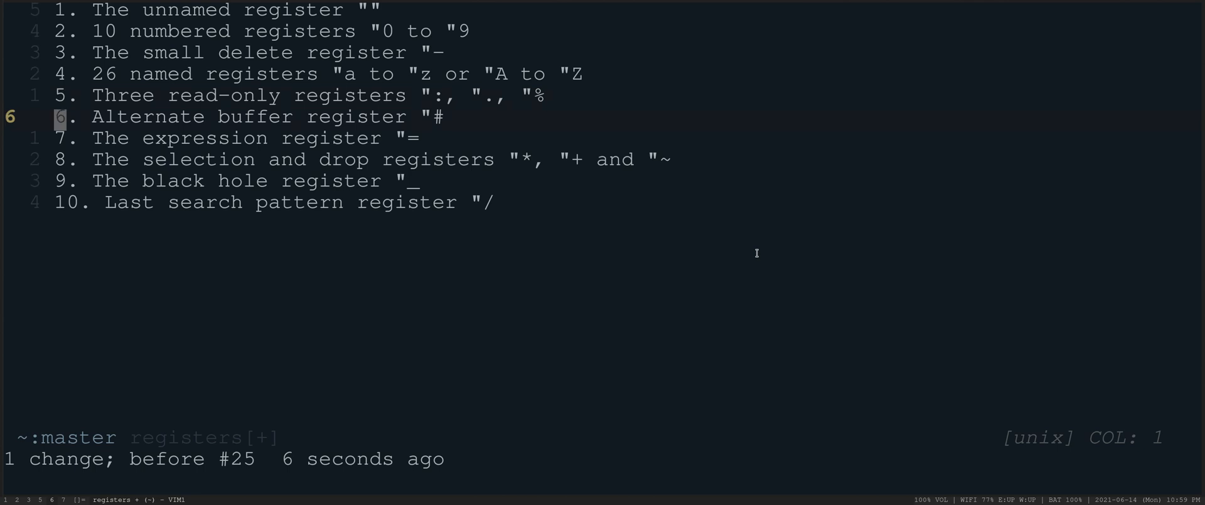
pyautogui.write(':ls')
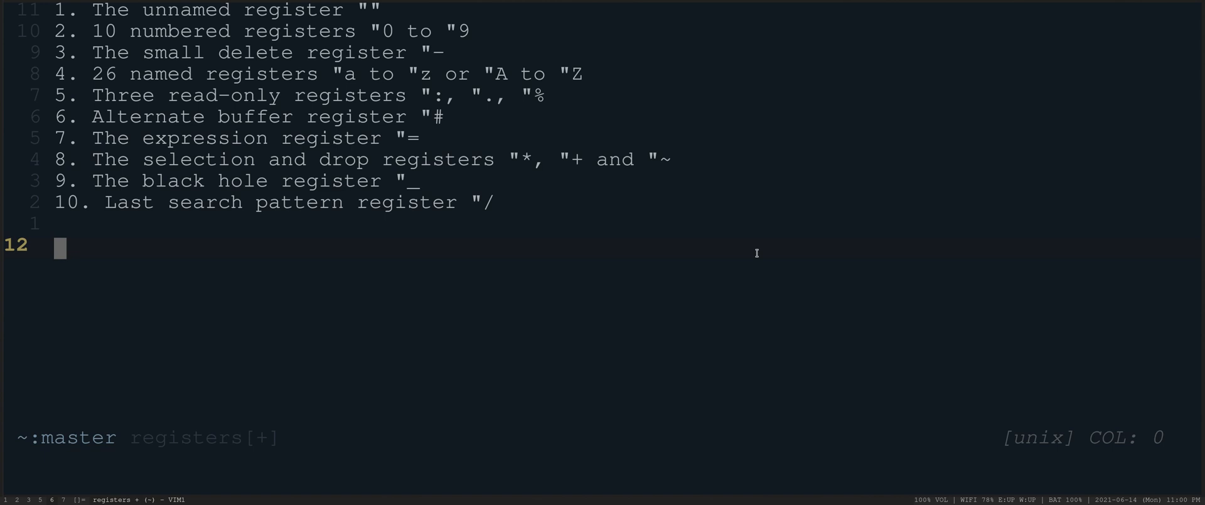
pyautogui.write('foo')
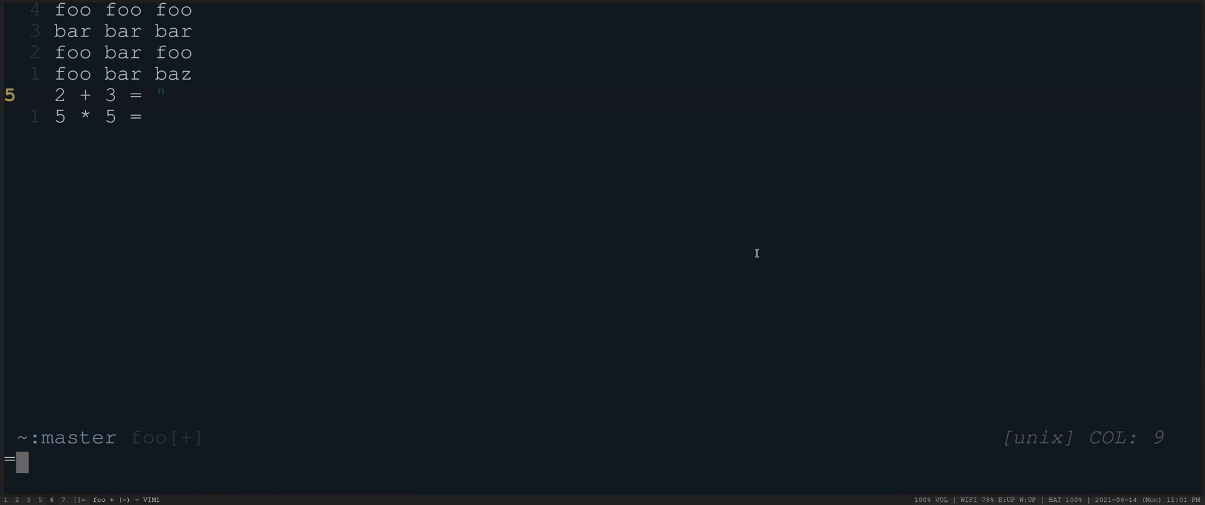
# Complete the arithmetic lines via the expression register: 2 + 3 = 5 and 5 * 5 = 25.
pyautogui.write('2')
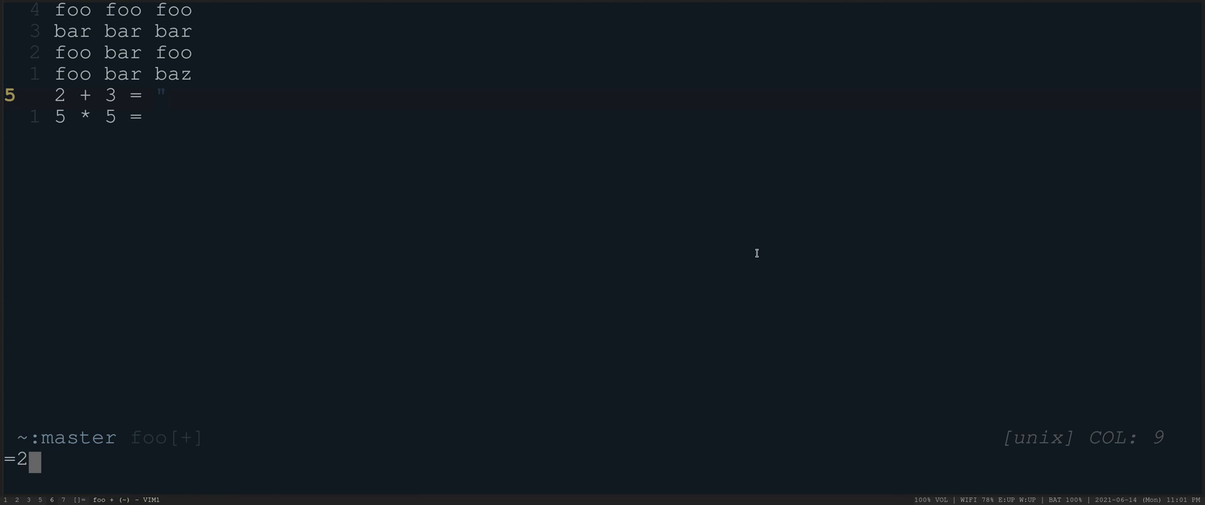
pyautogui.write('5')
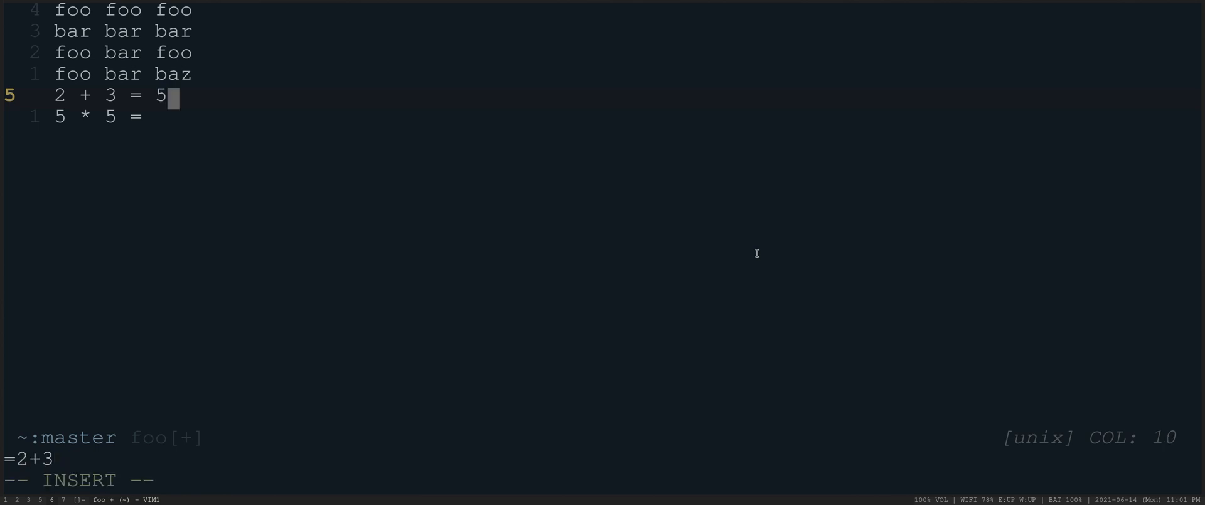
pyautogui.press('Escape')
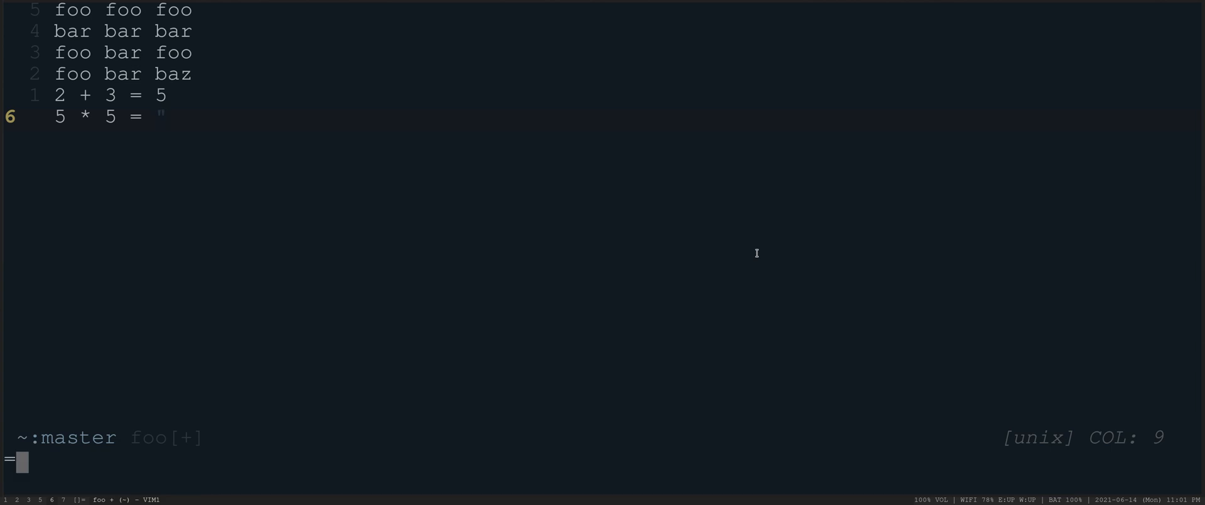
pyautogui.write('5 * 5')
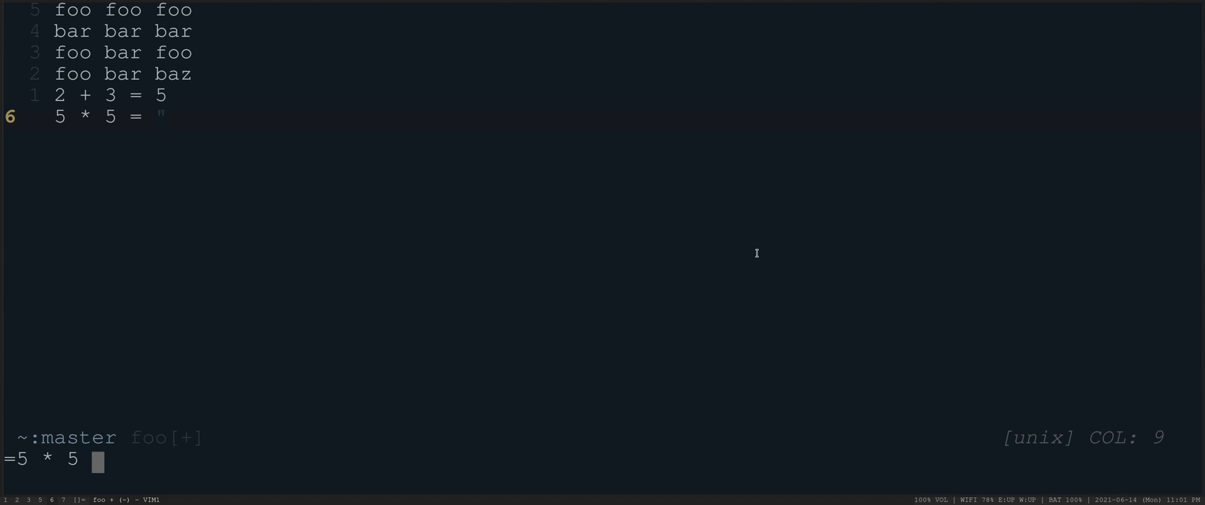
pyautogui.write('25')
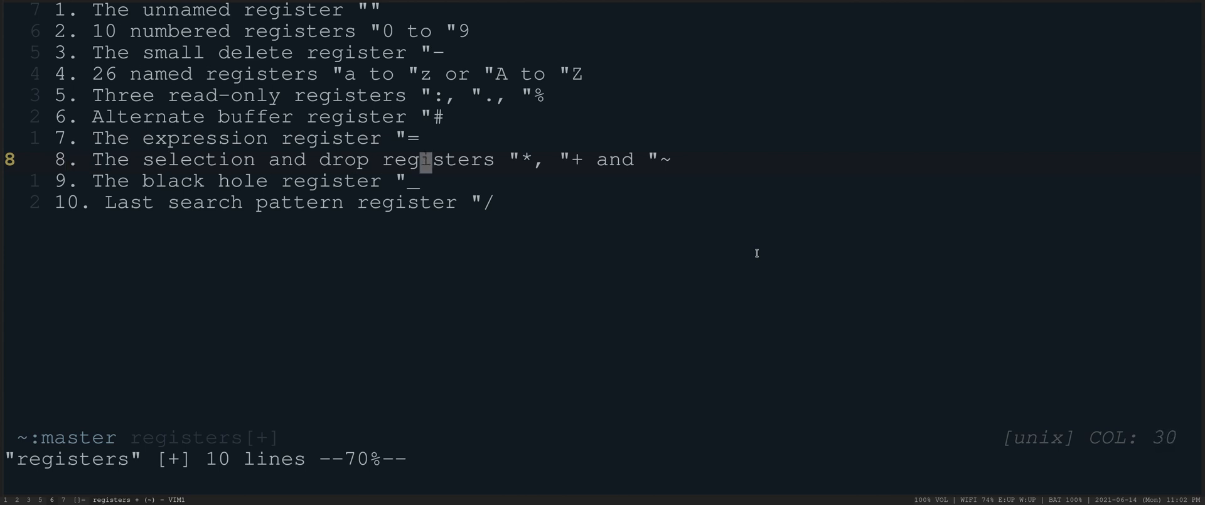
pyautogui.press('w')
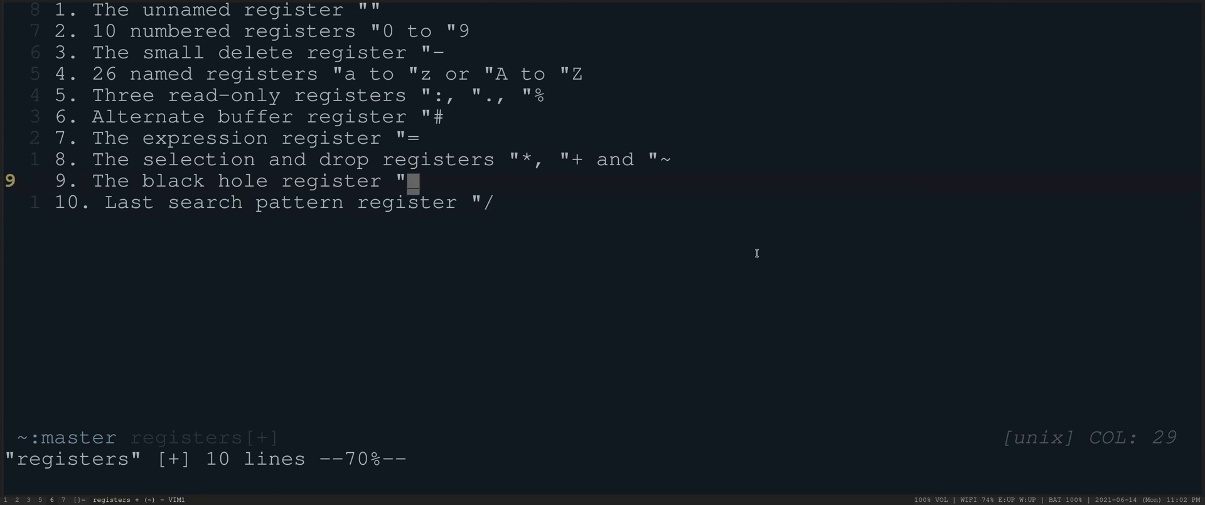
pyautogui.press('j')
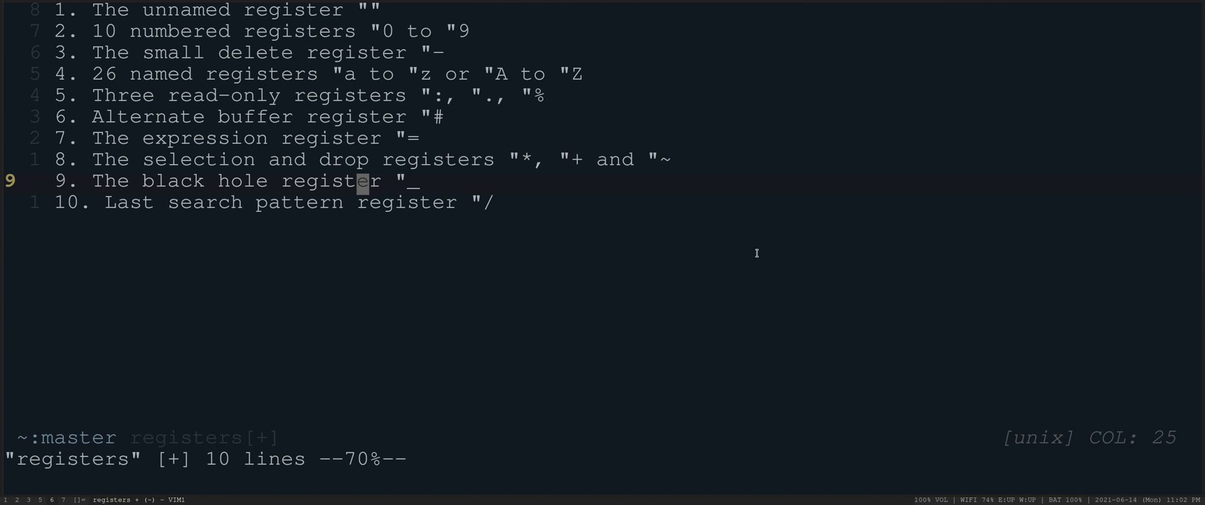
pyautogui.press('j')
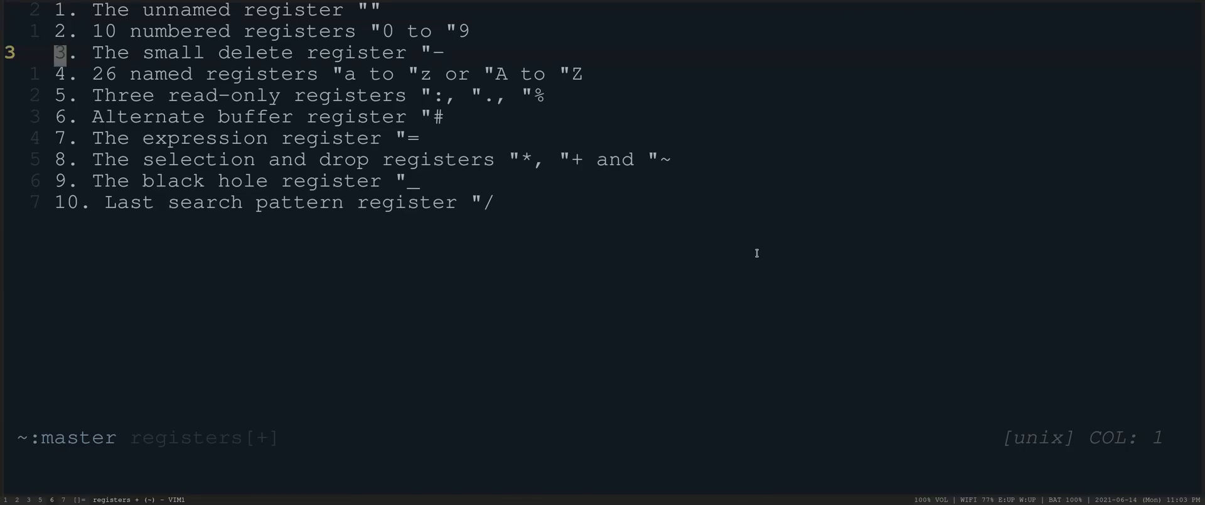
pyautogui.write('/pa')
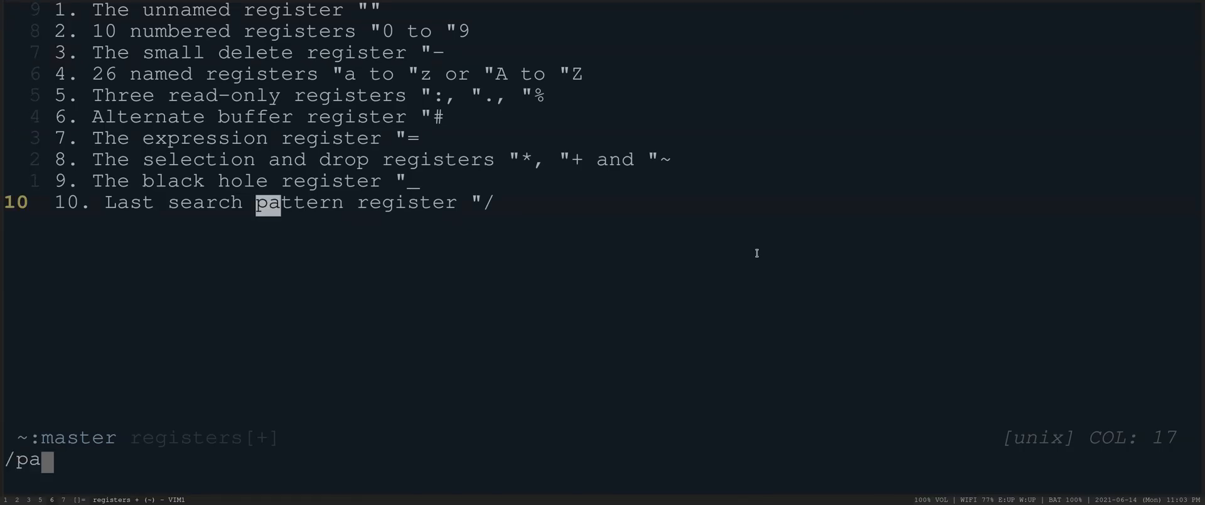
# Search for 'pattern', insert it from the search register on a new line, then undo.
pyautogui.write('ttern')
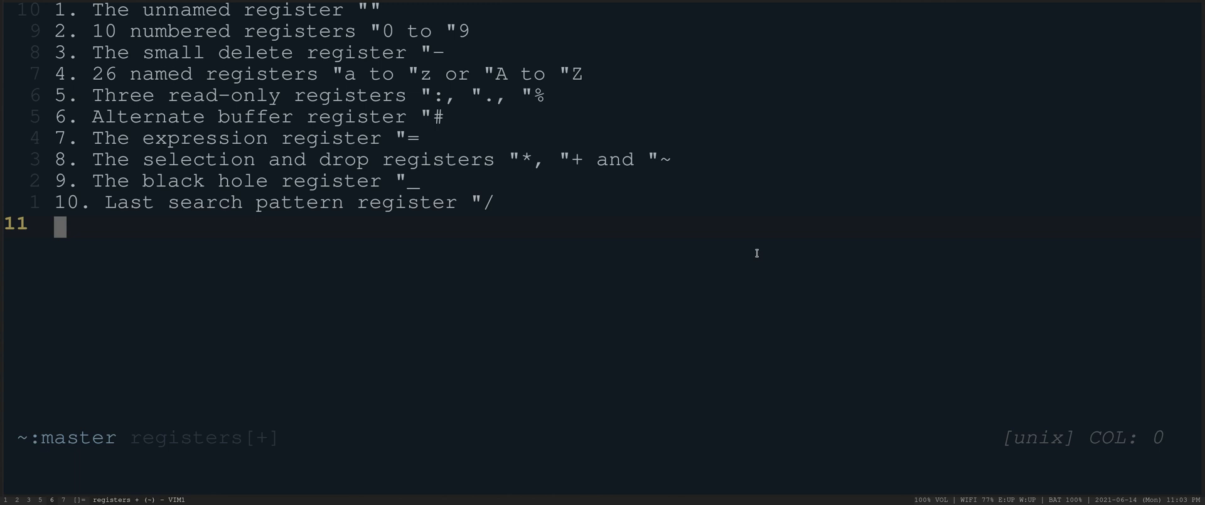
pyautogui.write('pattern')
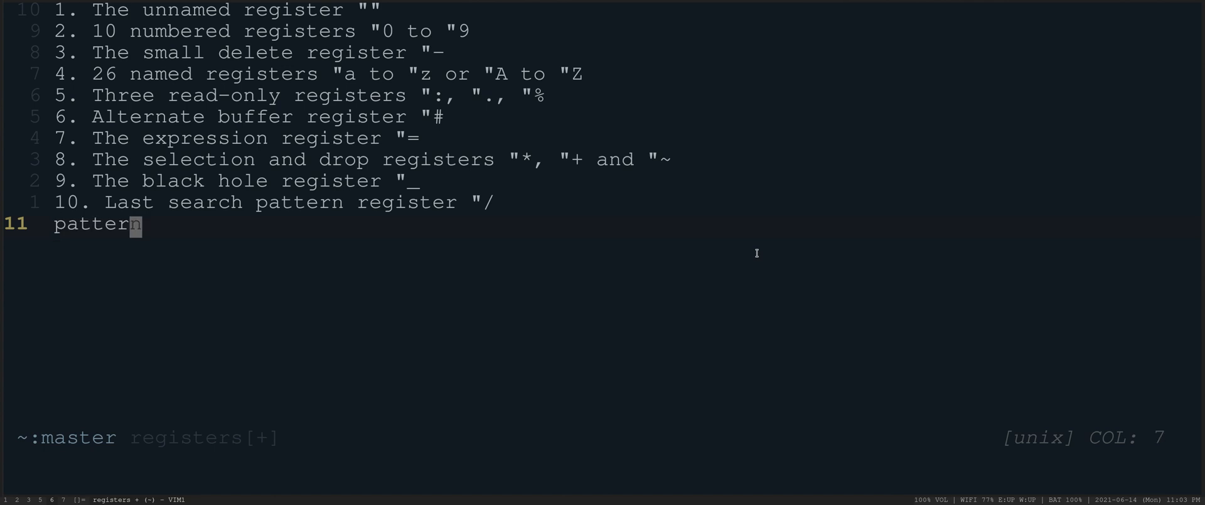
pyautogui.press('u')
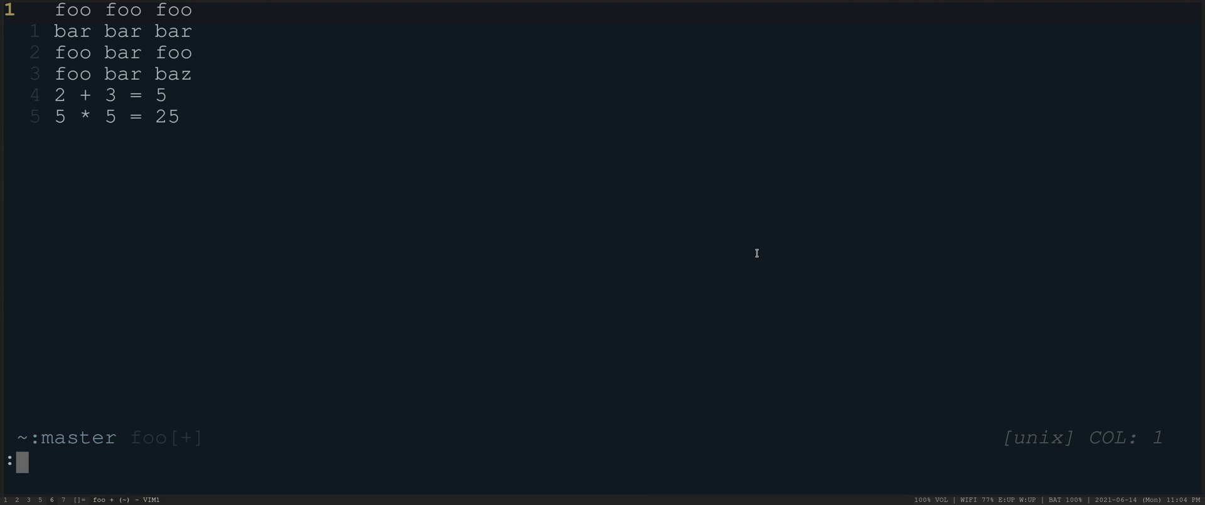
pyautogui.write('s/fo')
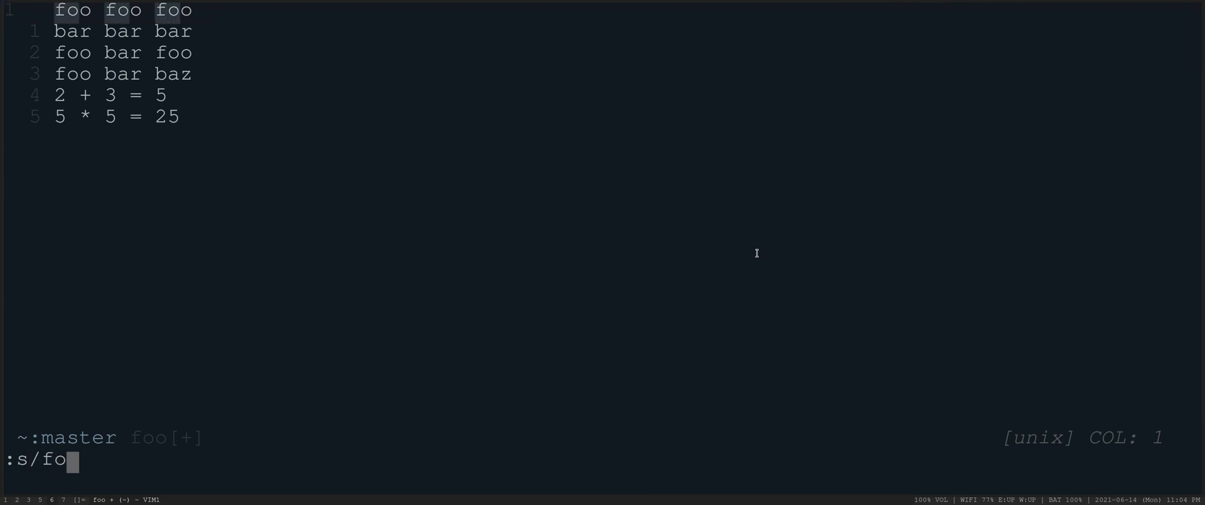
pyautogui.write('o/bar')
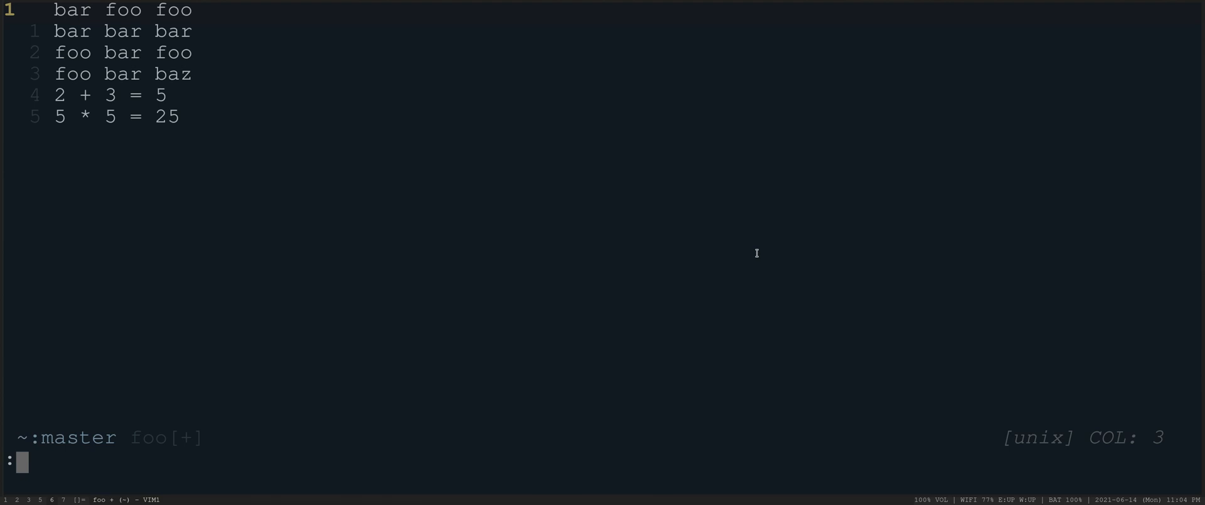
pyautogui.write('//')
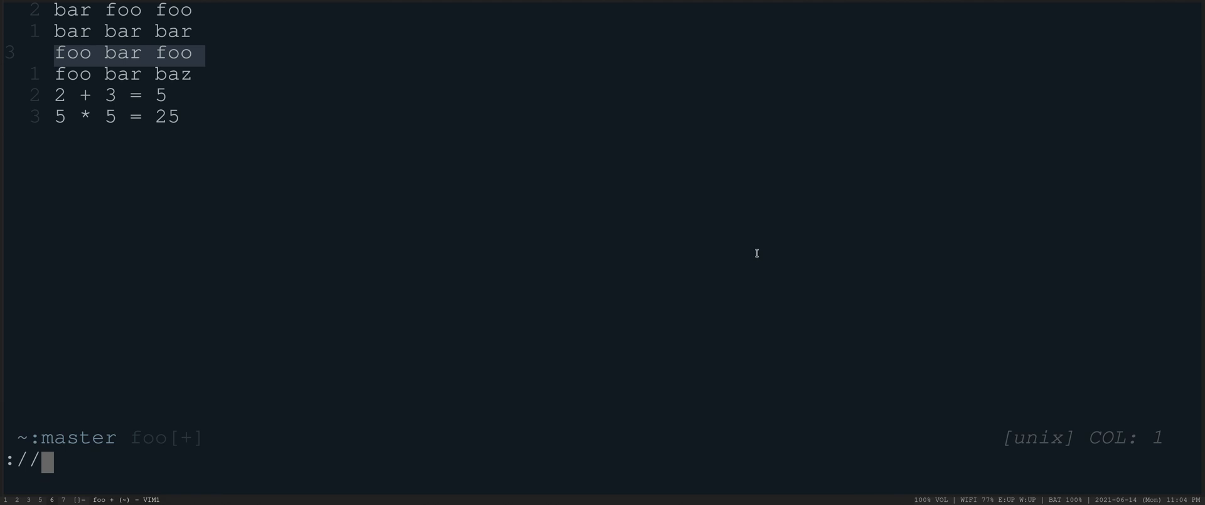
pyautogui.write('bang')
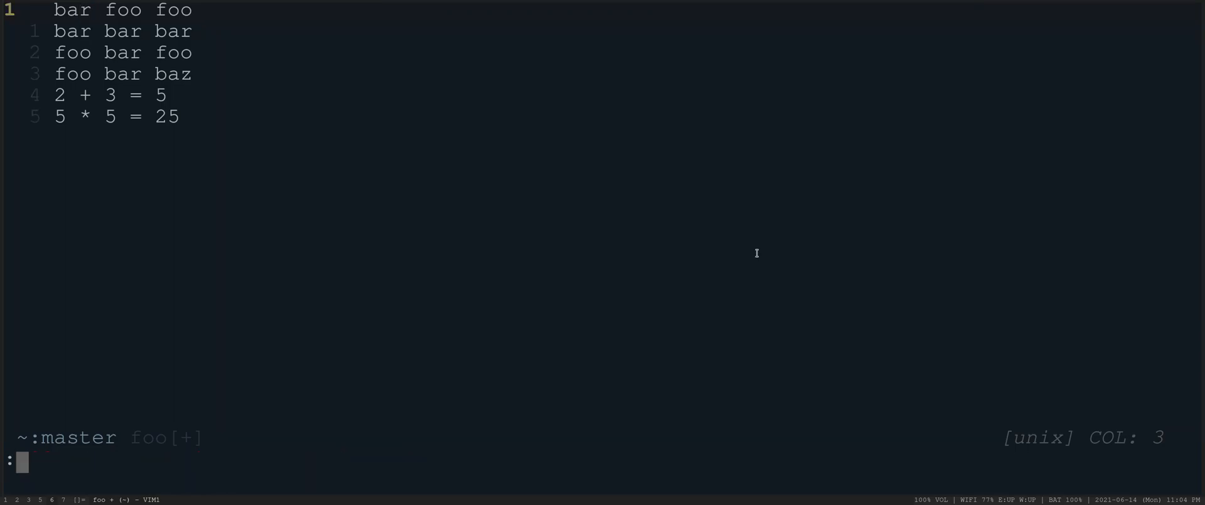
pyautogui.write('jk')
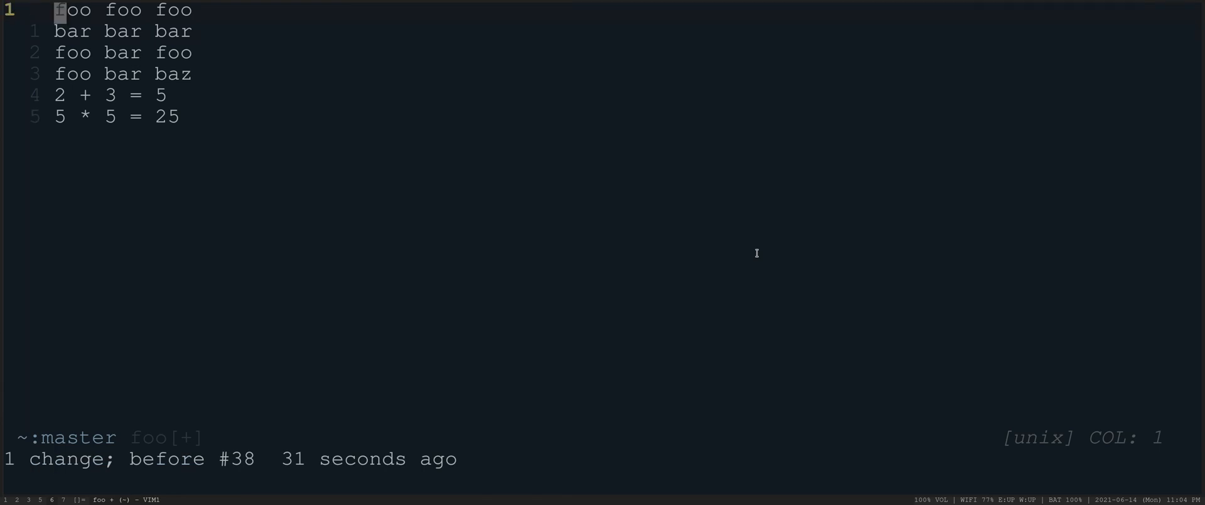
pyautogui.write(':s/bar/')
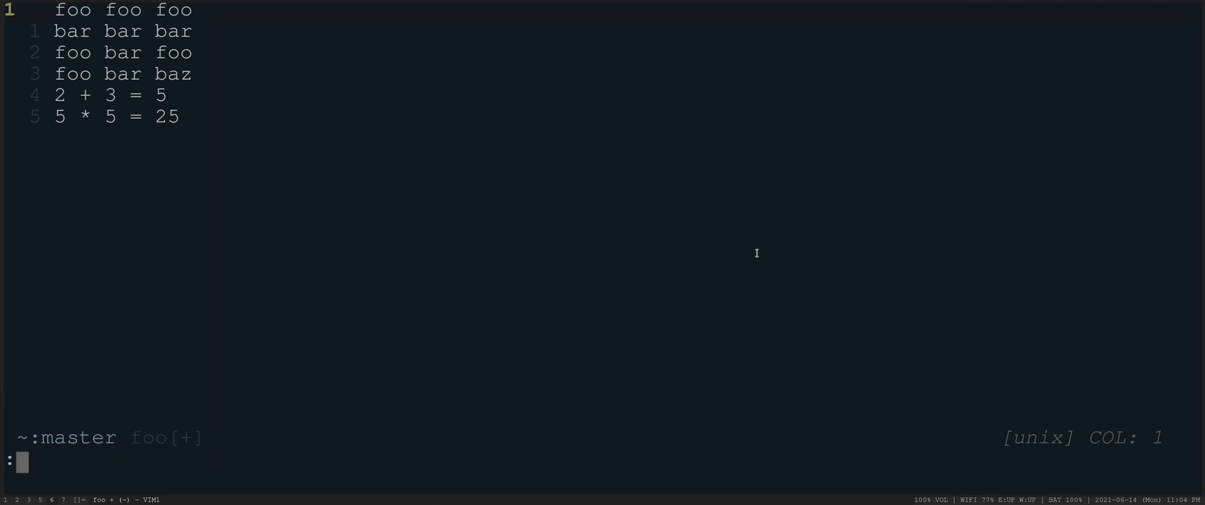
pyautogui.write('s/foo')
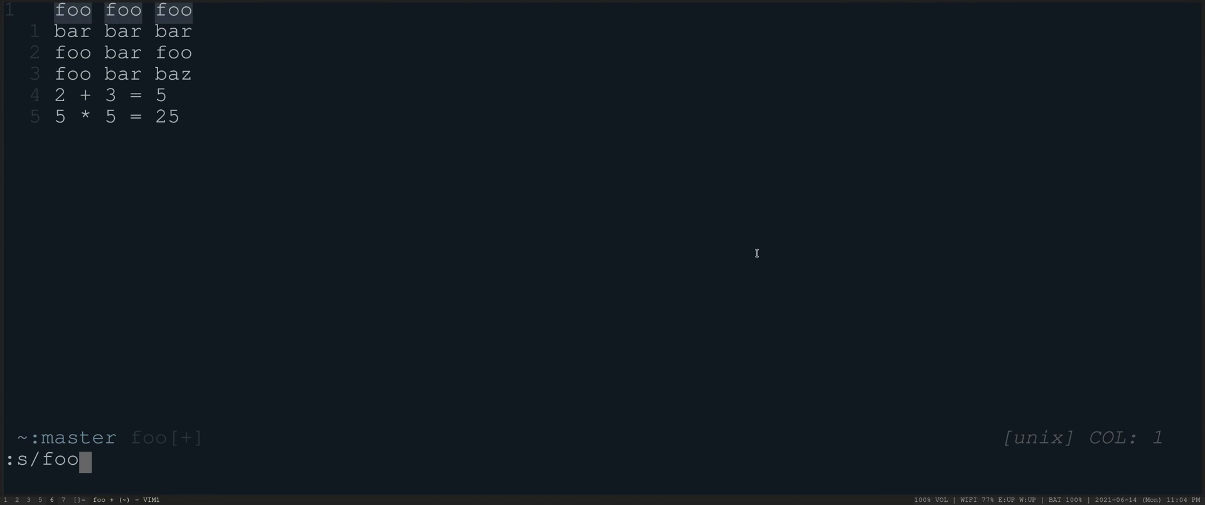
pyautogui.write('/bar')
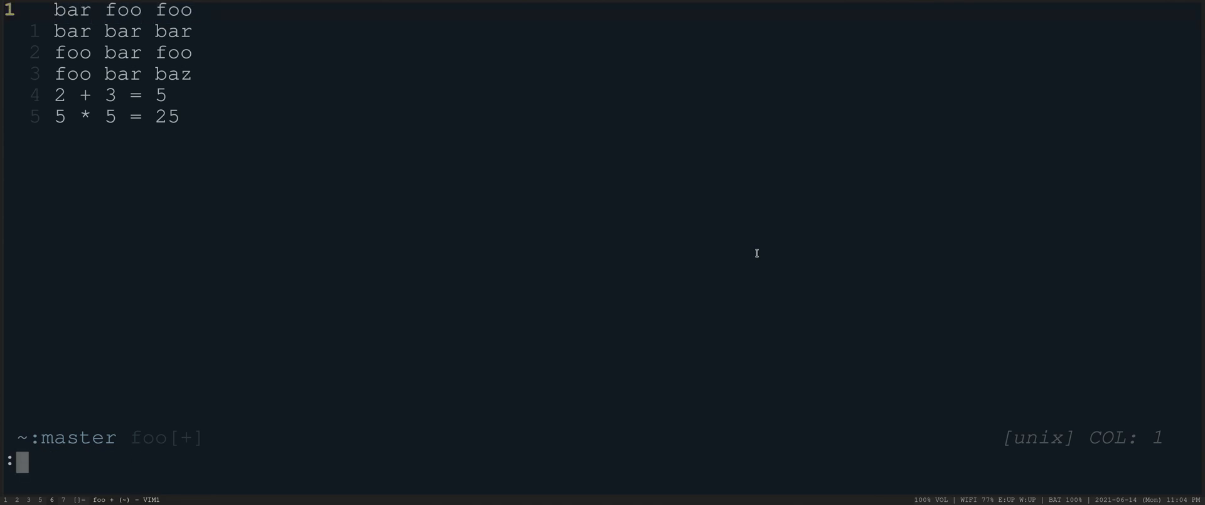
pyautogui.write('s//')
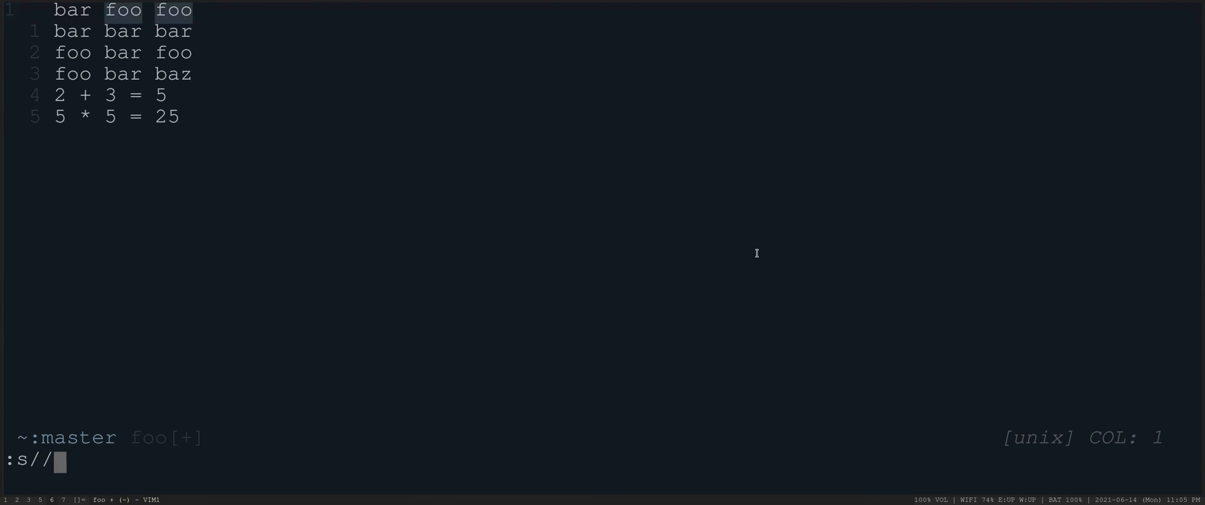
pyautogui.write('bang')
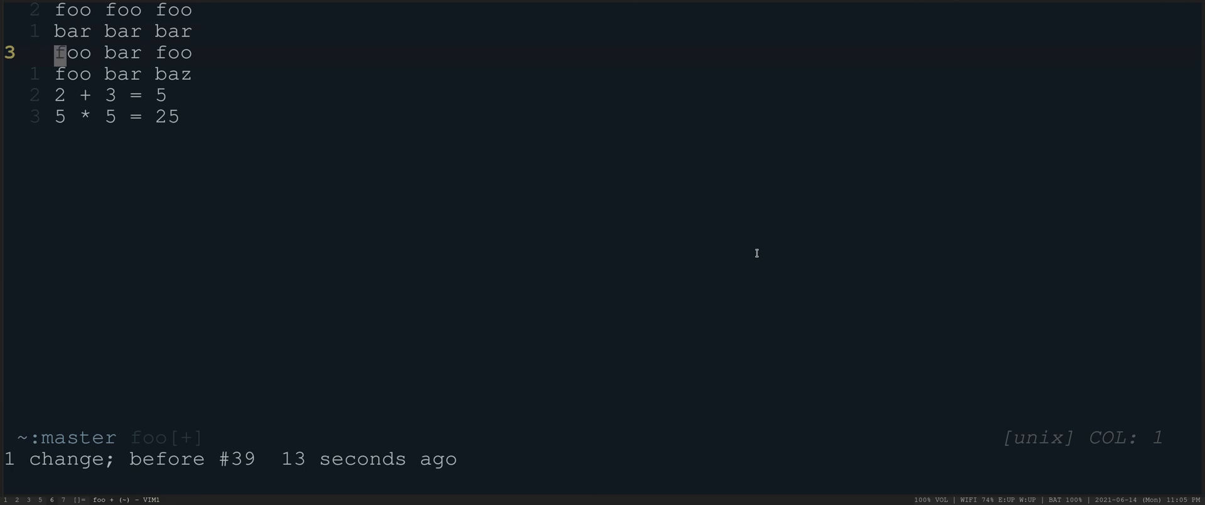
pyautogui.write('/baz')
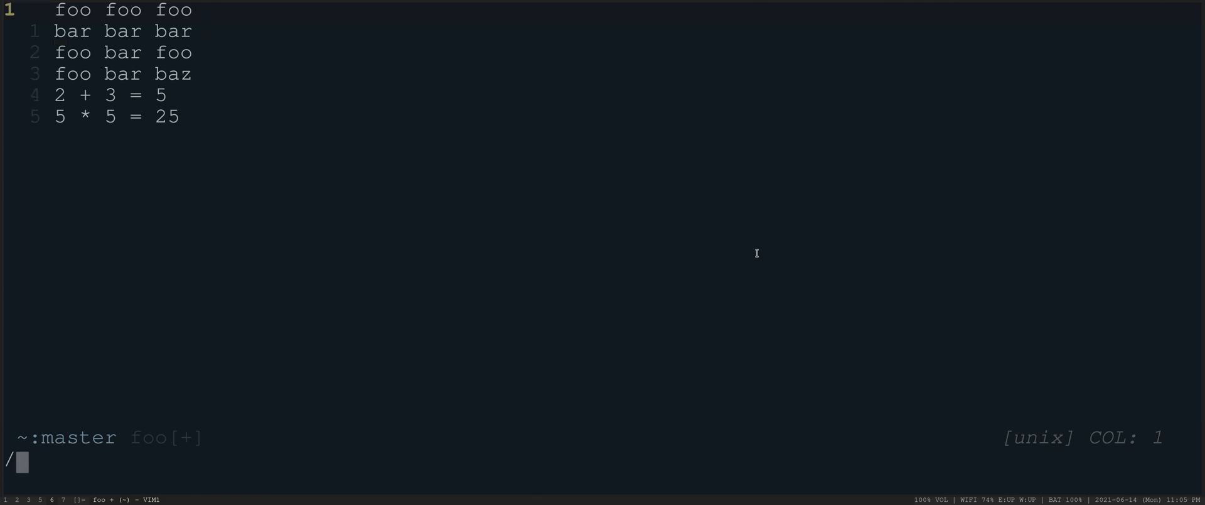
pyautogui.write('foo')
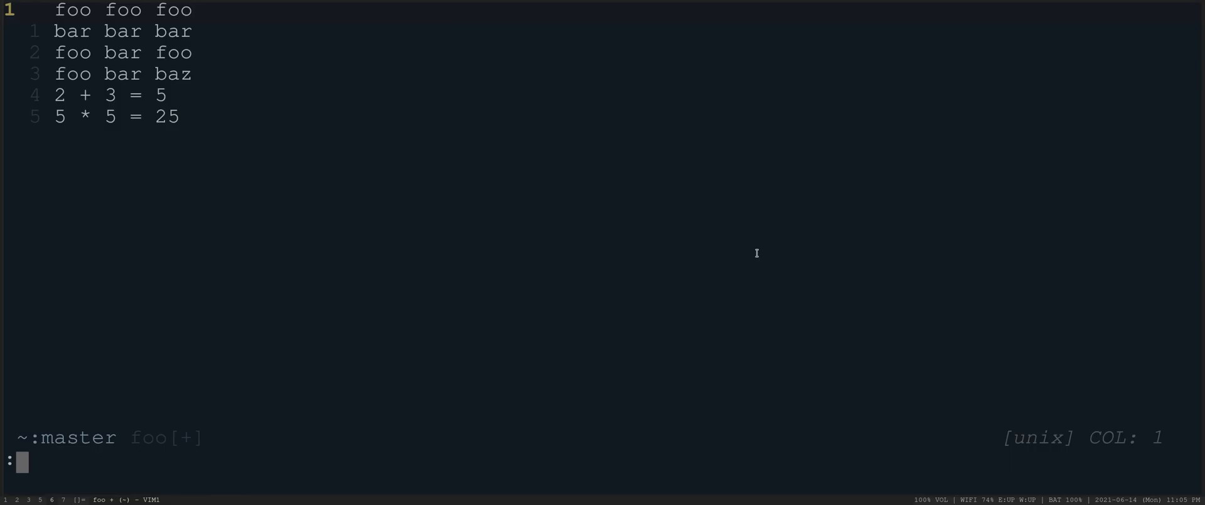
pyautogui.write('s//b')
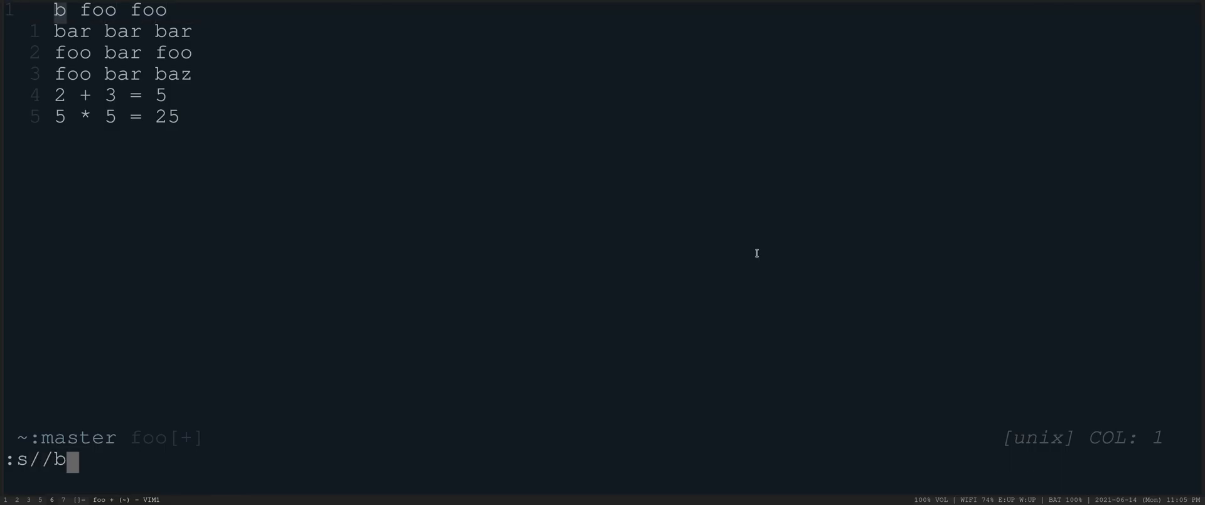
pyautogui.write('a')
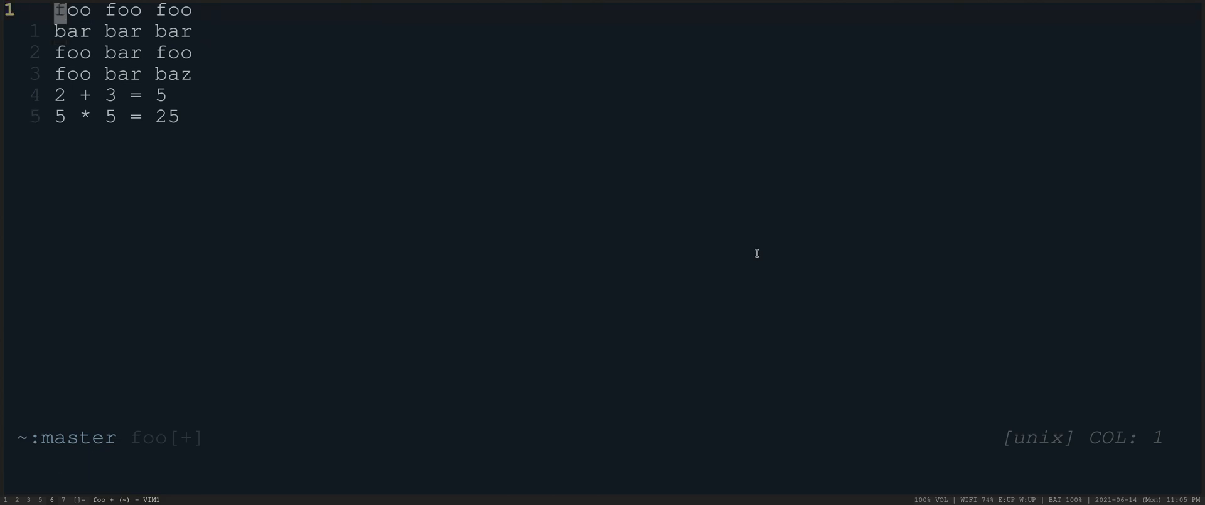
pyautogui.press('j')
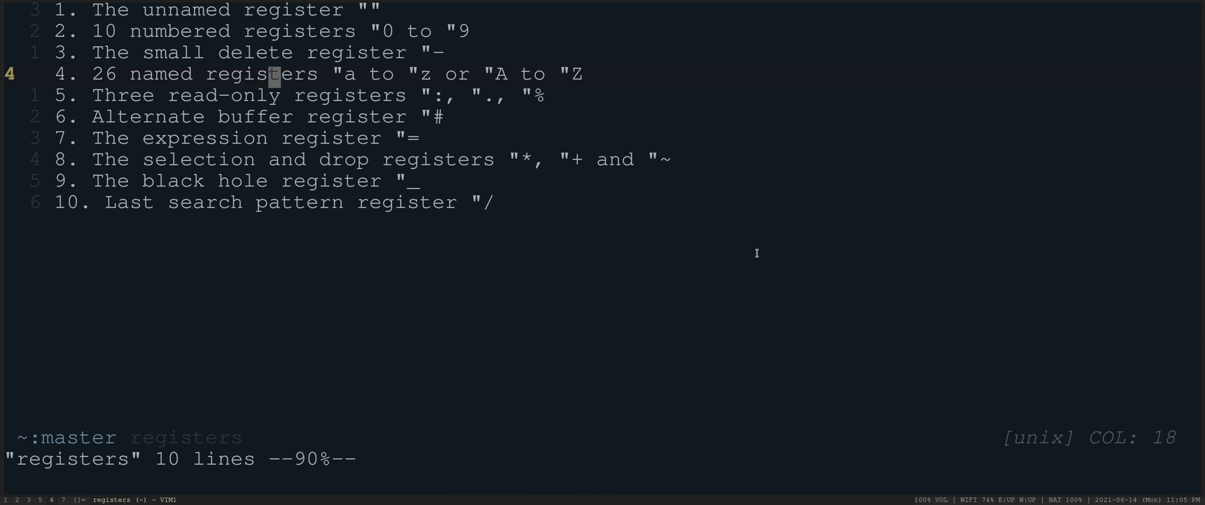
# Linewise-select the named registers line in the list and cancel the selection.
pyautogui.press('V')
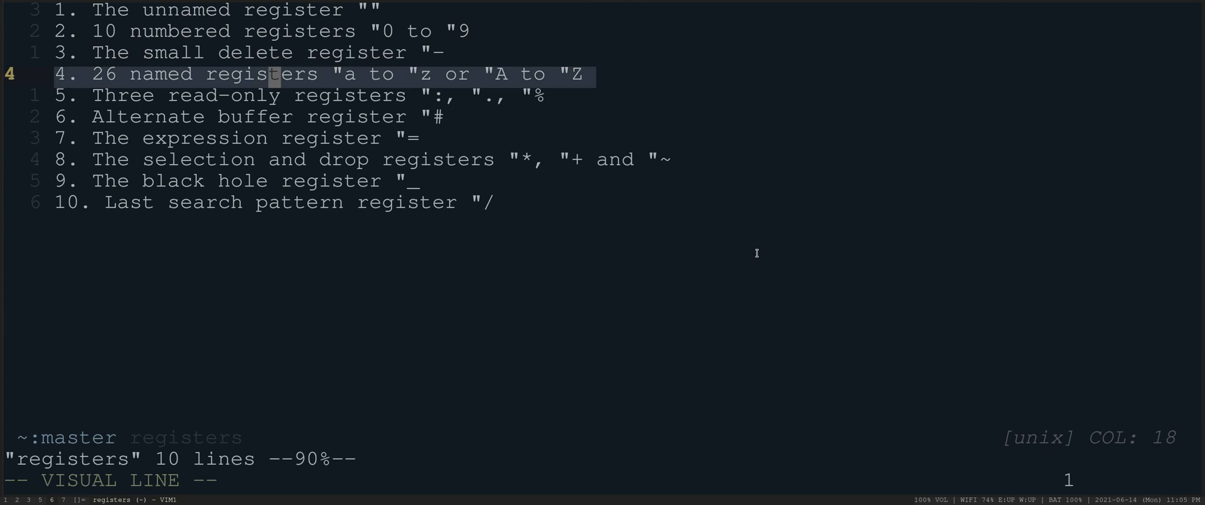
pyautogui.press('Escape')
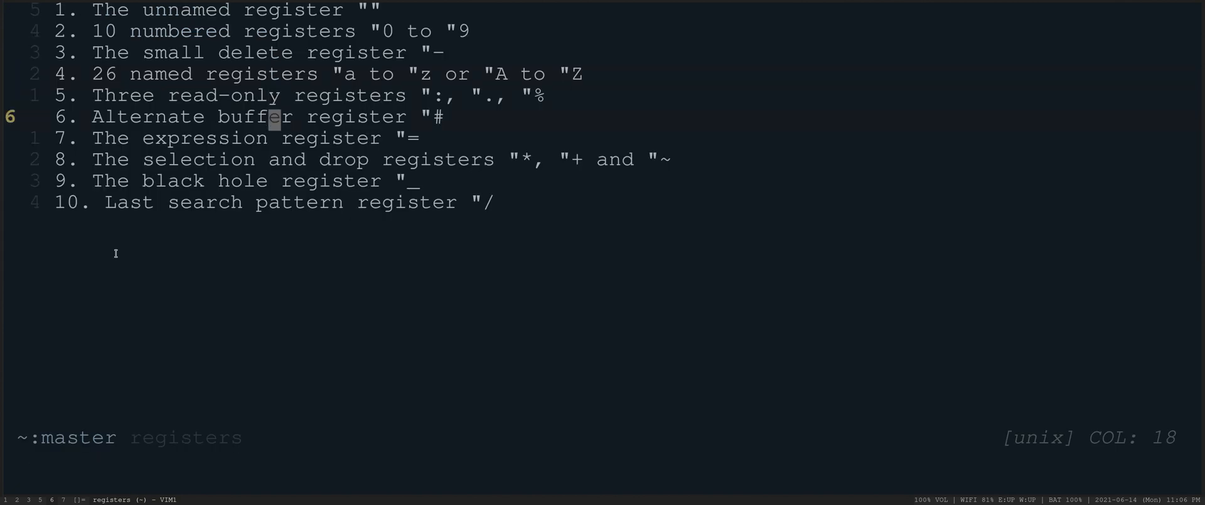
pyautogui.press('j')
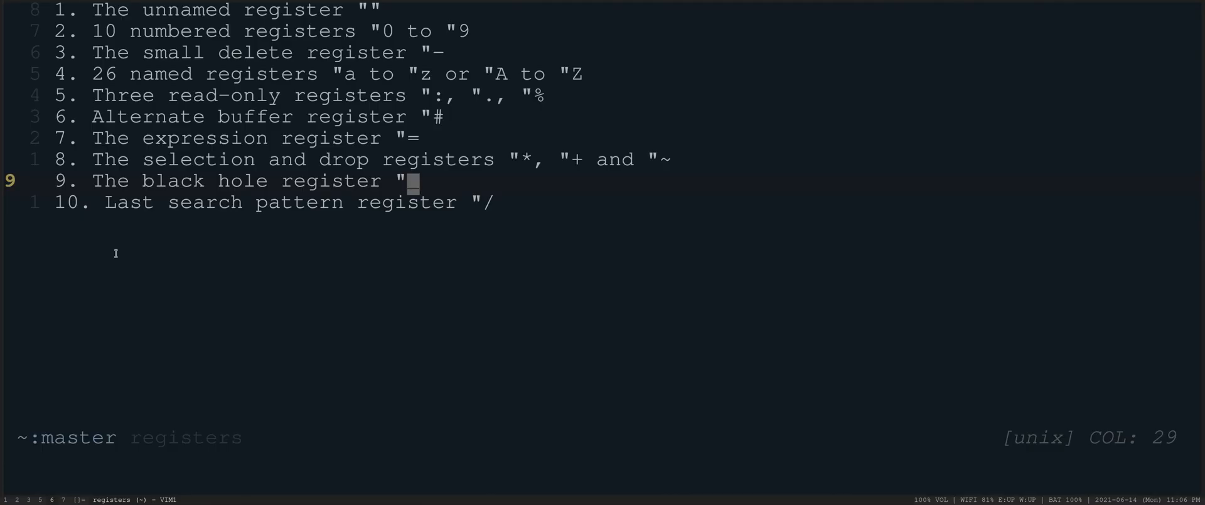
pyautogui.write('_')
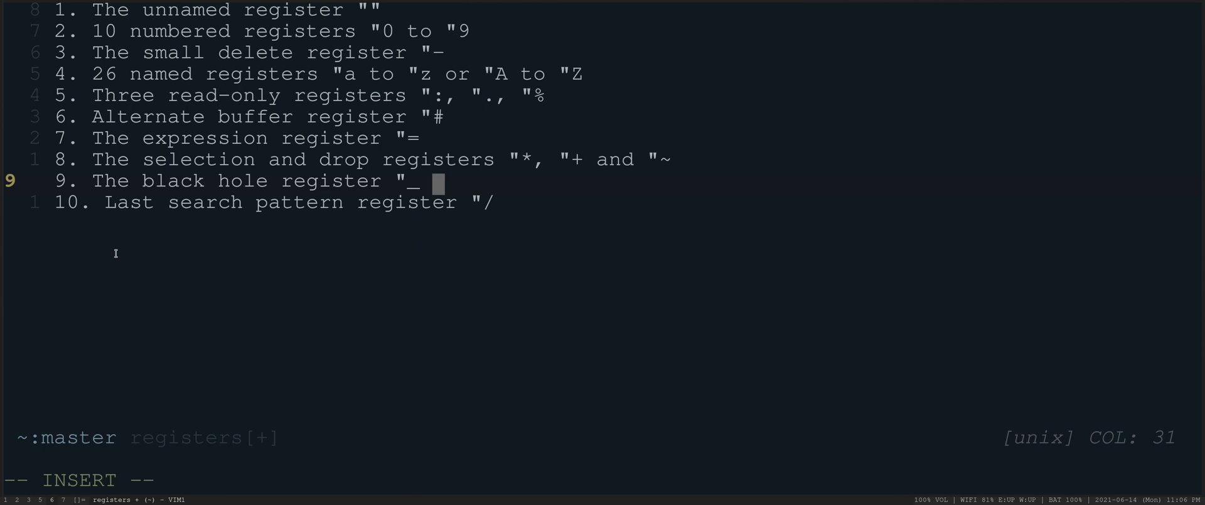
pyautogui.write('5 * 5')
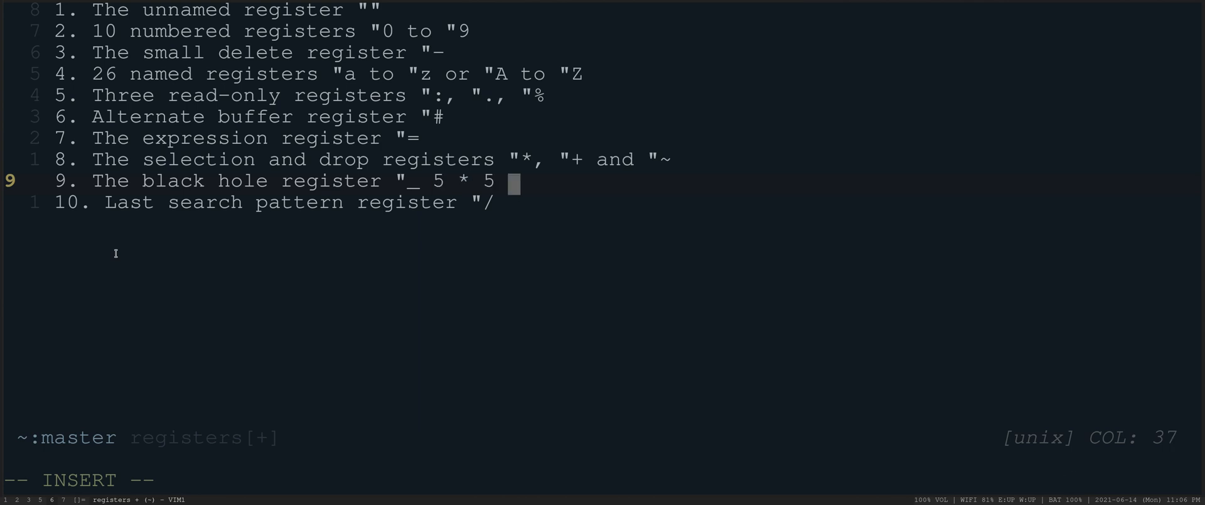
pyautogui.press('BackSpace')
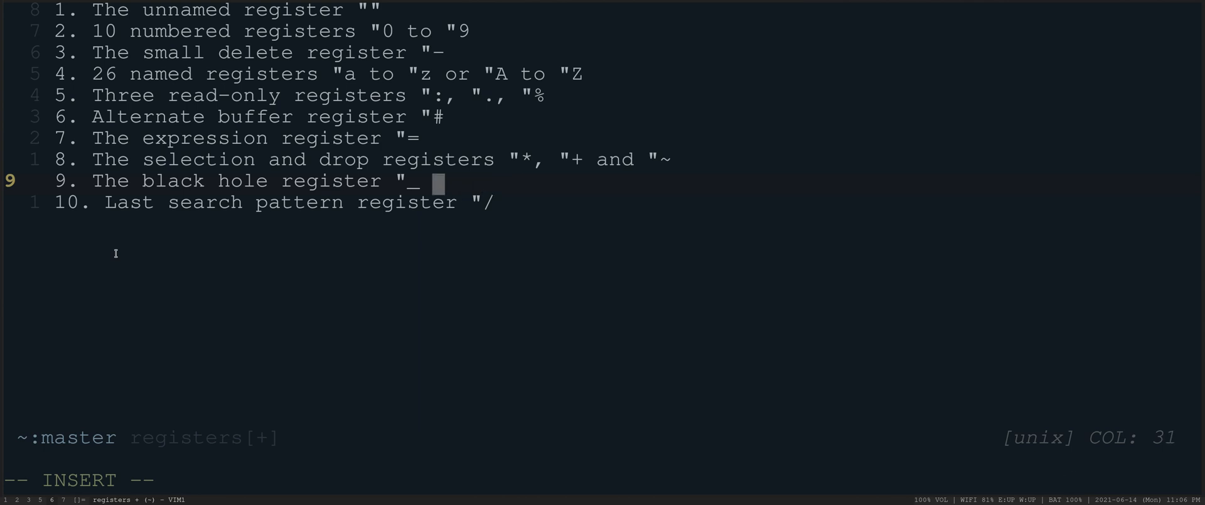
pyautogui.press('BackSpace')
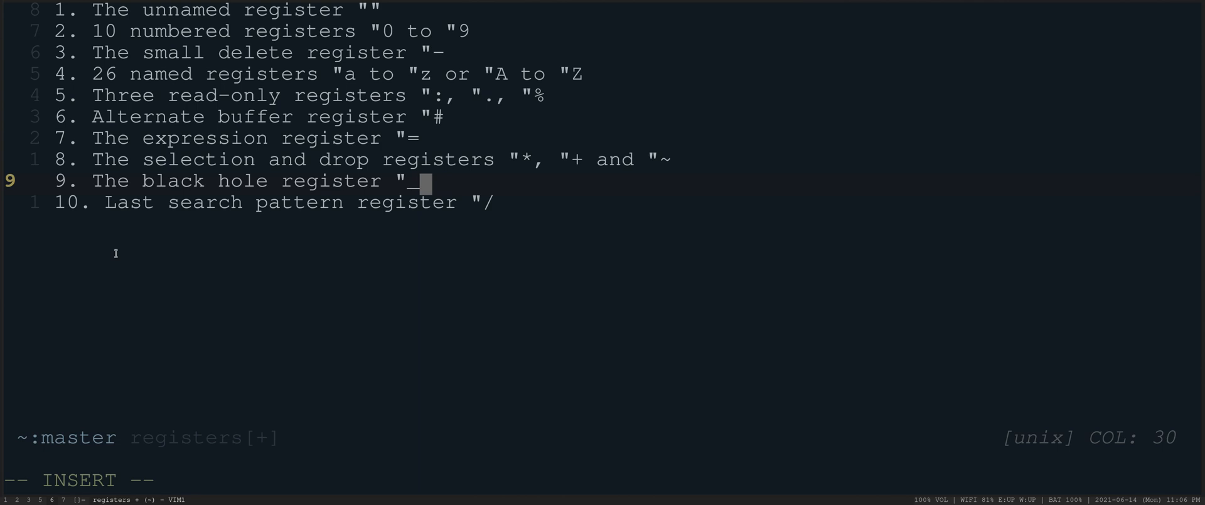